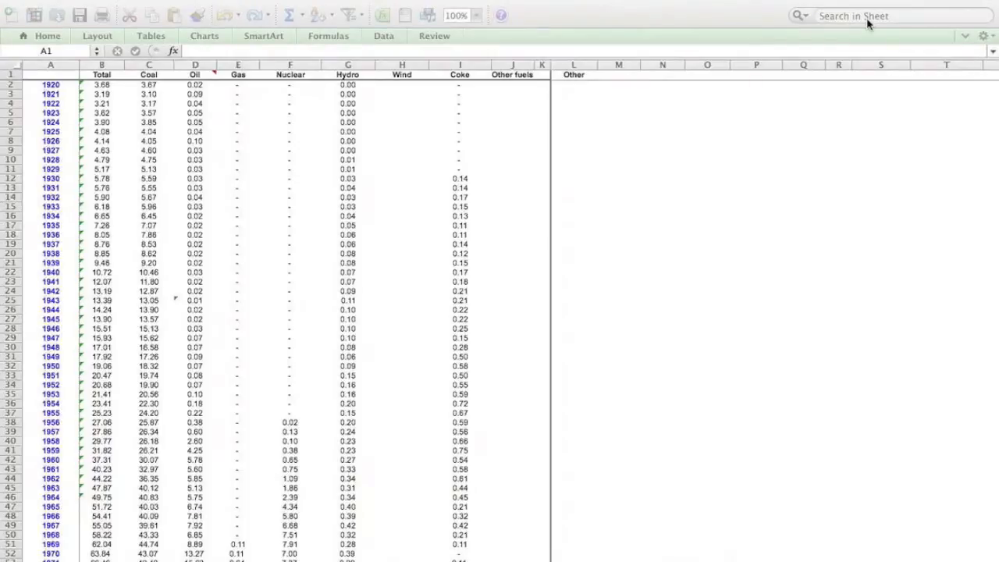
{"action": "mouse_move", "coordinate": [438, 230]}
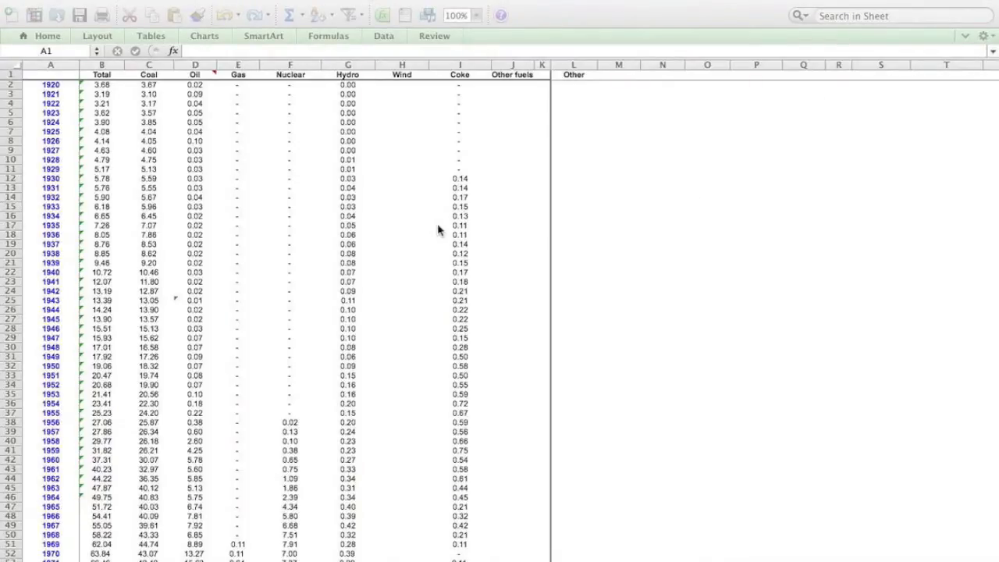
{"action": "mouse_move", "coordinate": [414, 226]}
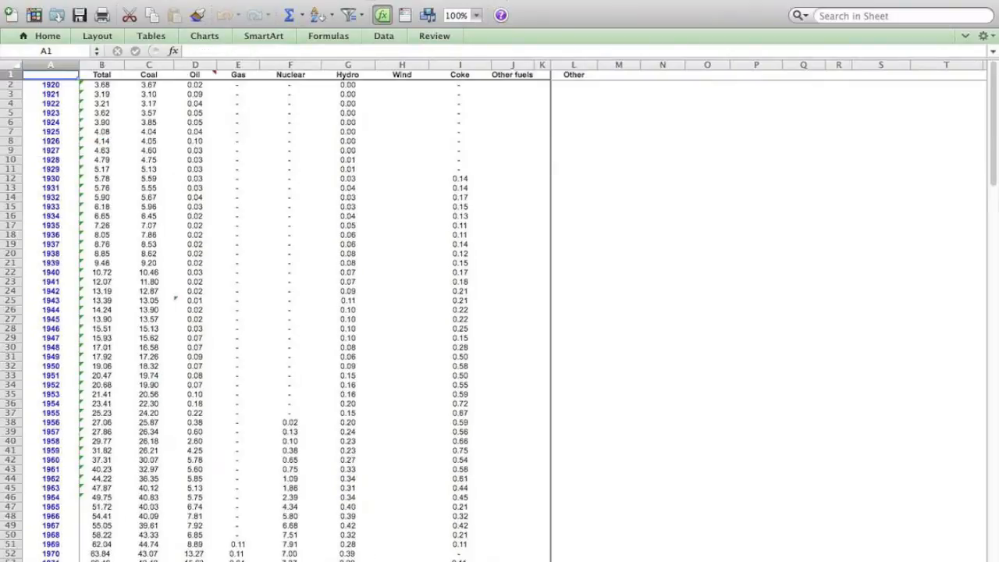
{"action": "mouse_move", "coordinate": [663, 319]}
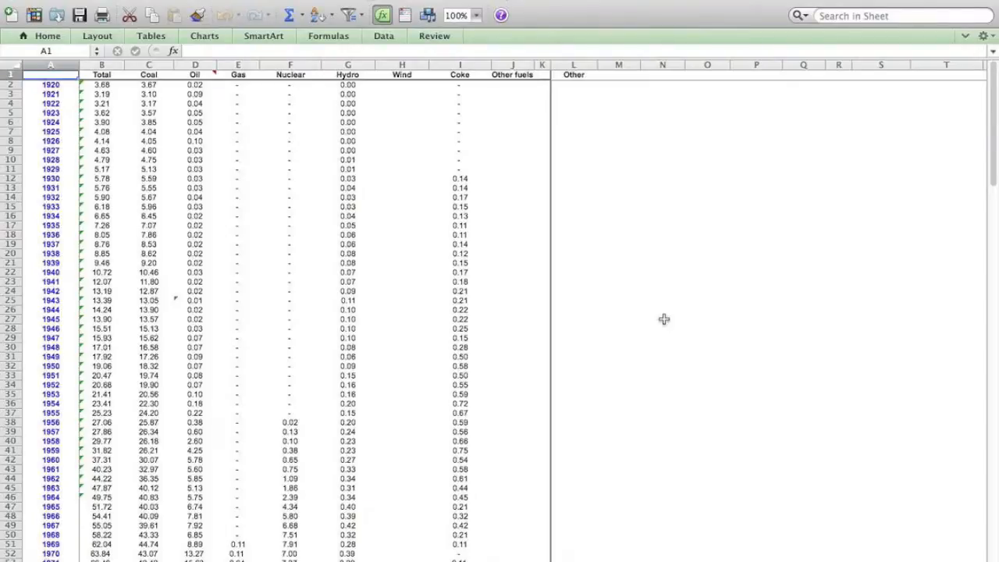
{"action": "mouse_move", "coordinate": [612, 191]}
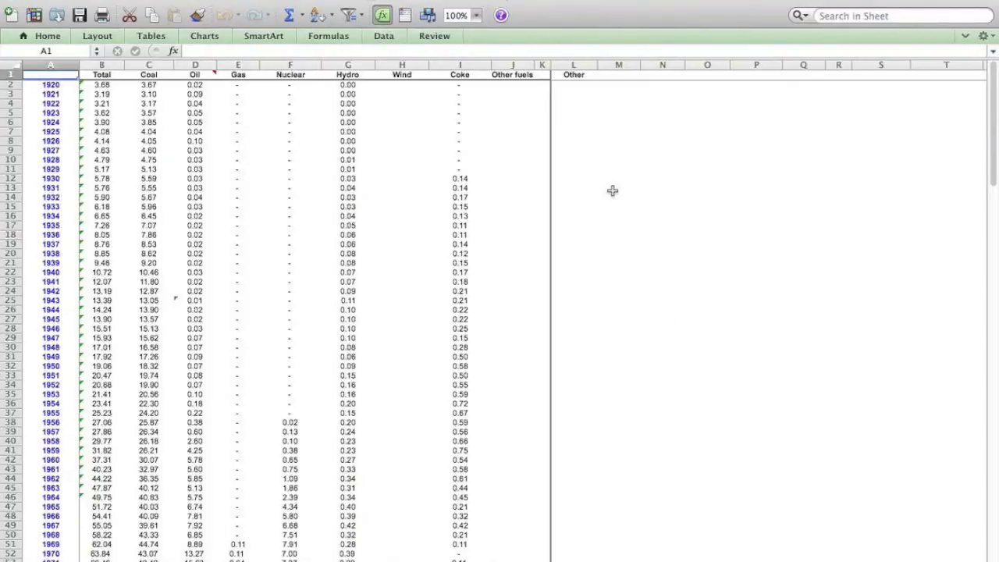
Step: Enter =G2+H2+I2+J2 in L2 to total the 1920 Hydro, Wind, Coke and Other fuels
{"action": "left_click", "coordinate": [148, 65]}
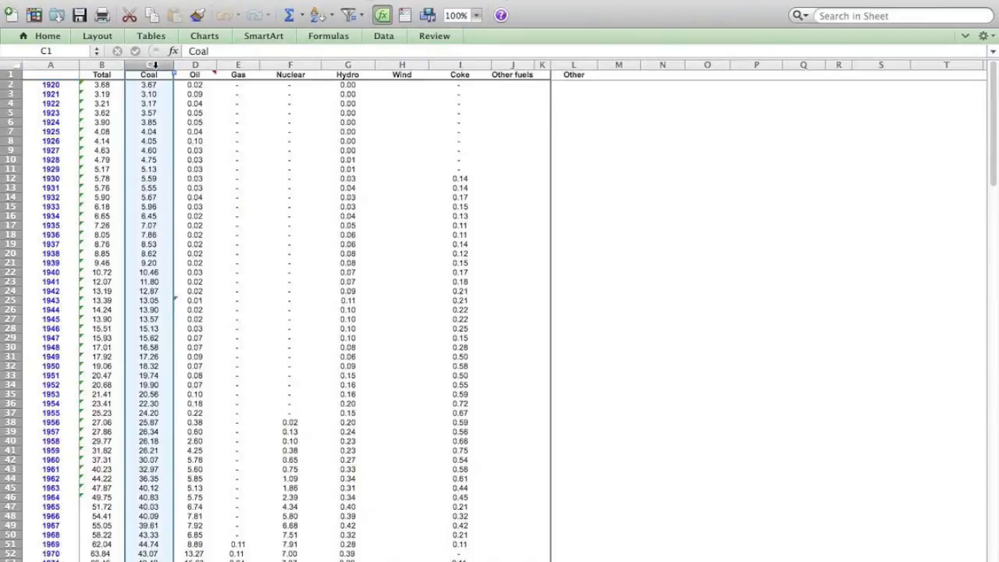
{"action": "left_click", "coordinate": [195, 74]}
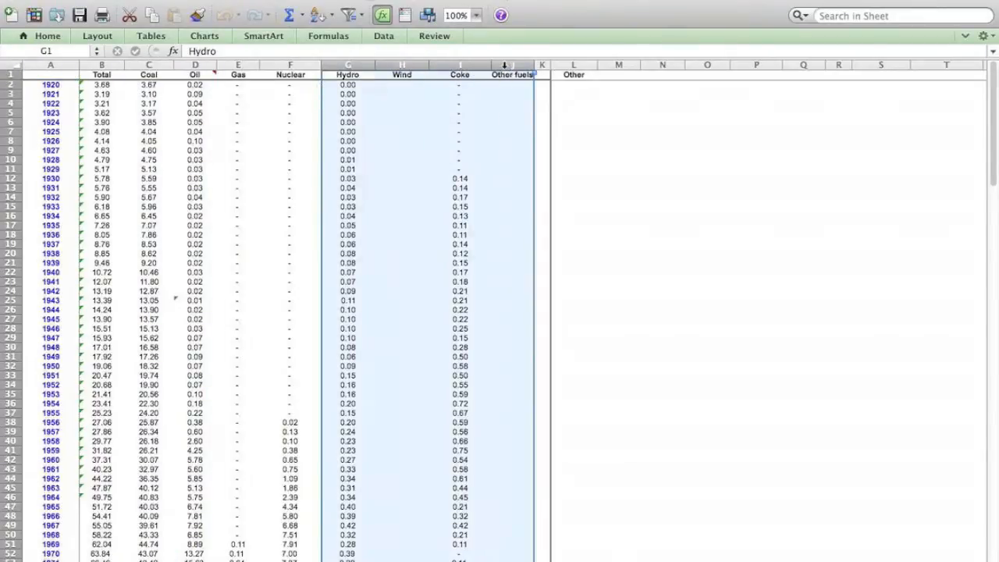
{"action": "mouse_move", "coordinate": [574, 91]}
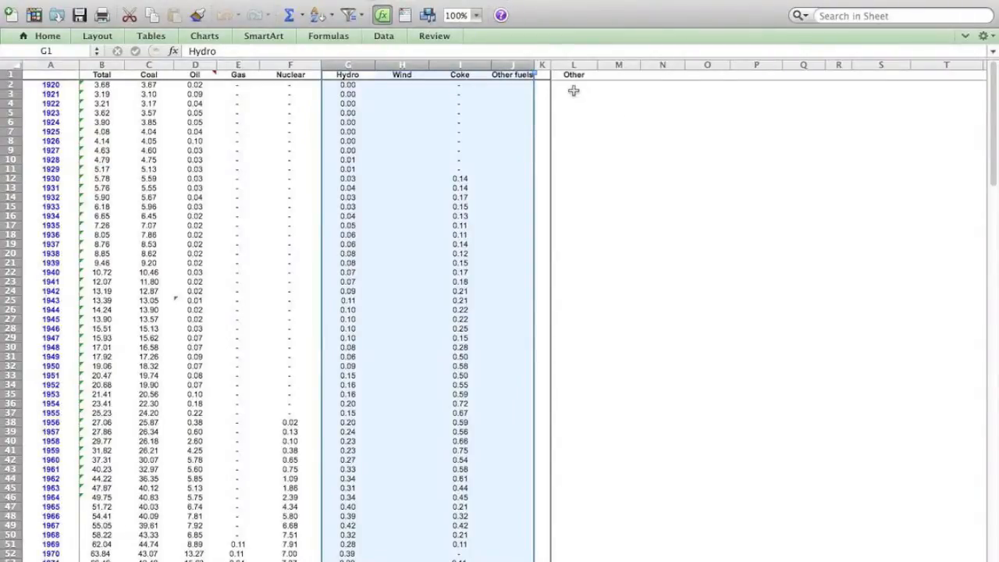
{"action": "left_click", "coordinate": [573, 84]}
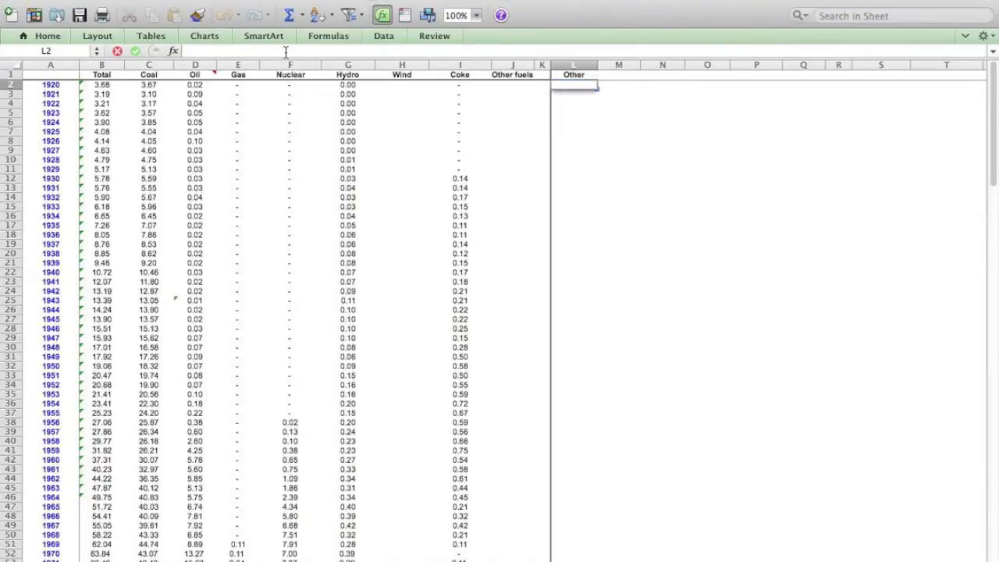
{"action": "type", "text": "="}
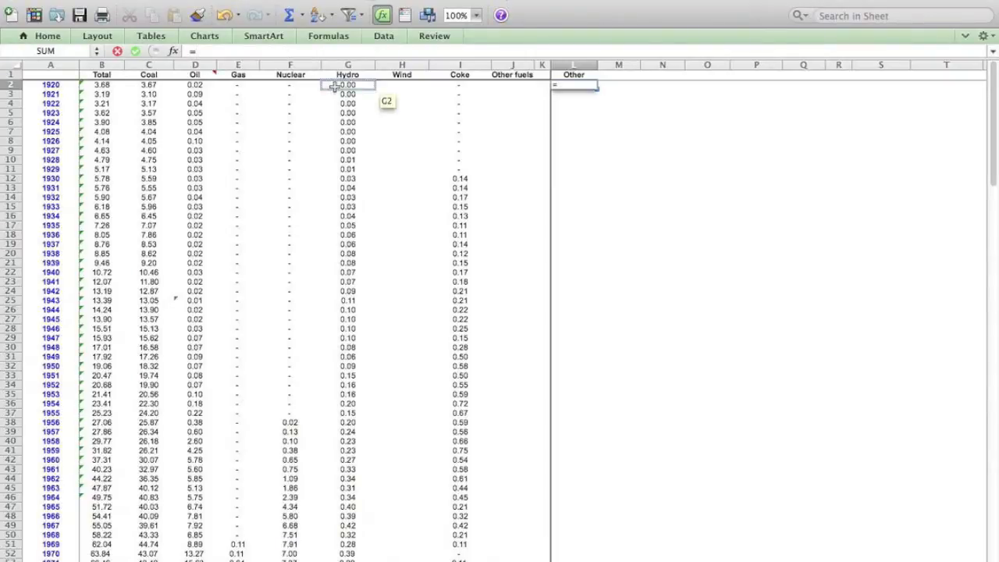
{"action": "left_click", "coordinate": [348, 85]}
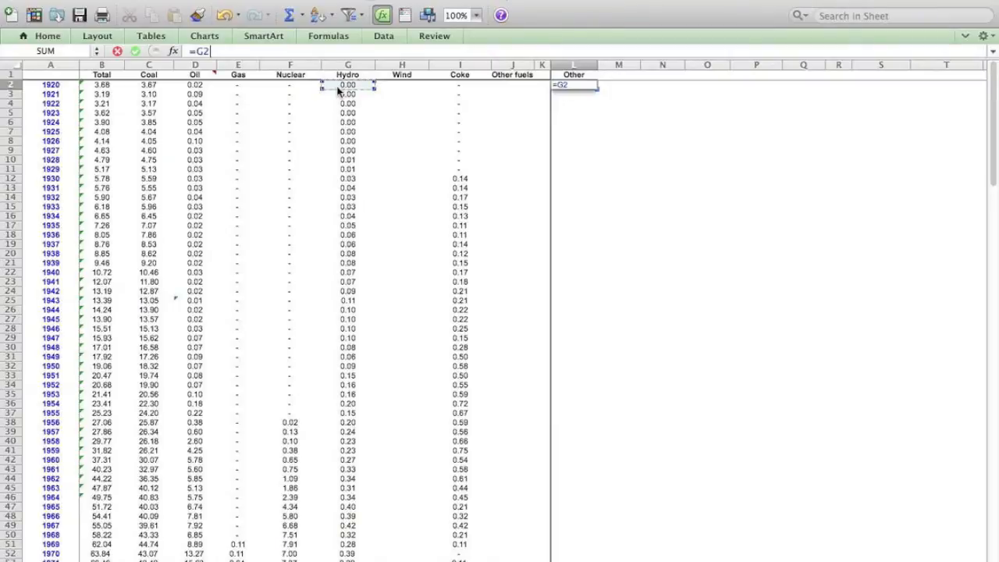
{"action": "type", "text": "+"}
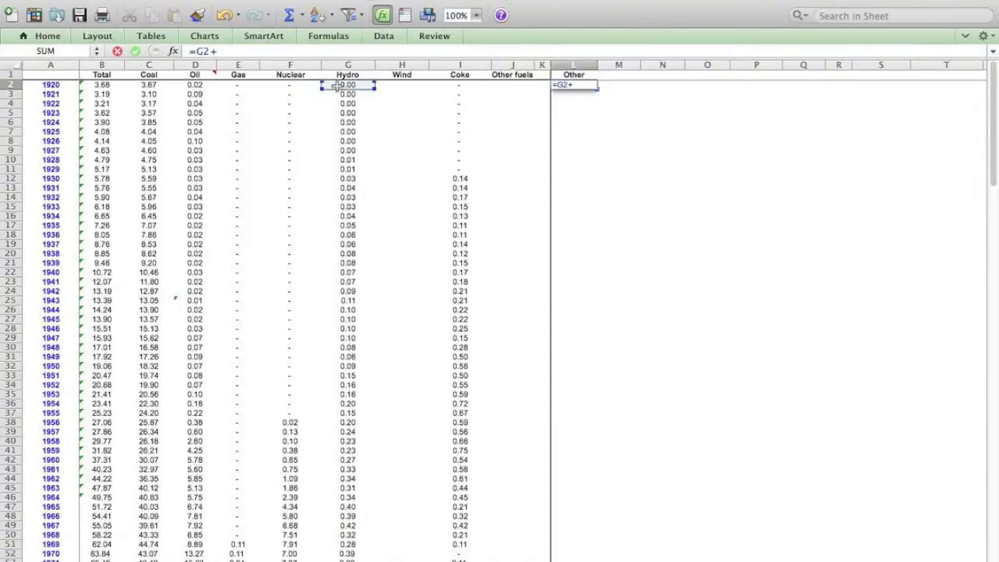
{"action": "left_click", "coordinate": [402, 94]}
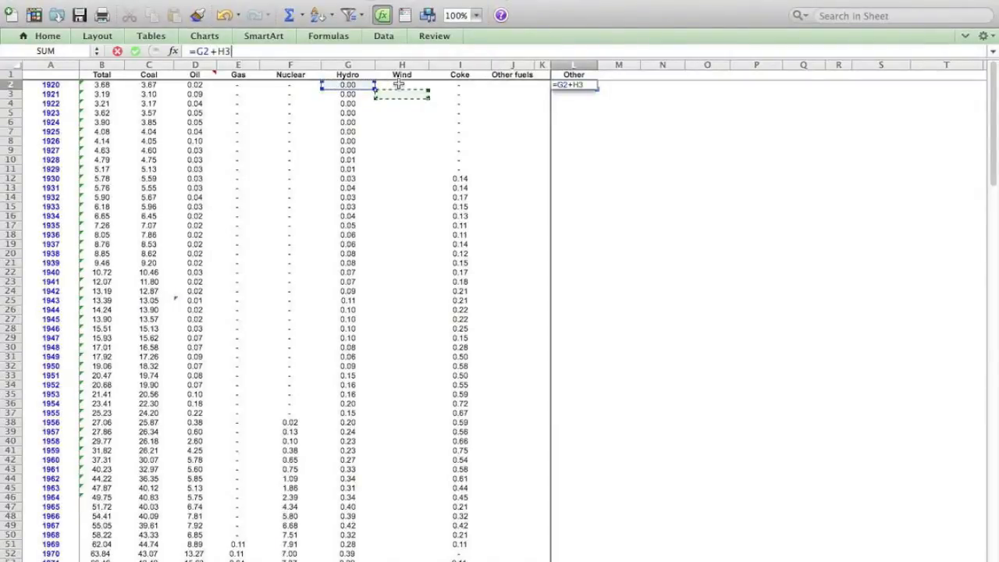
{"action": "key", "text": "Backspace"}
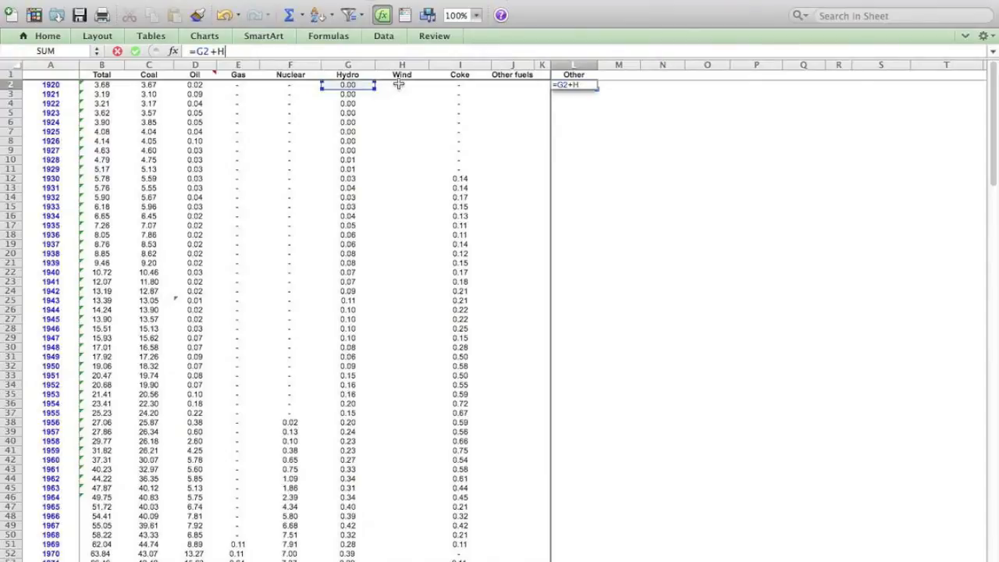
{"action": "type", "text": "2"}
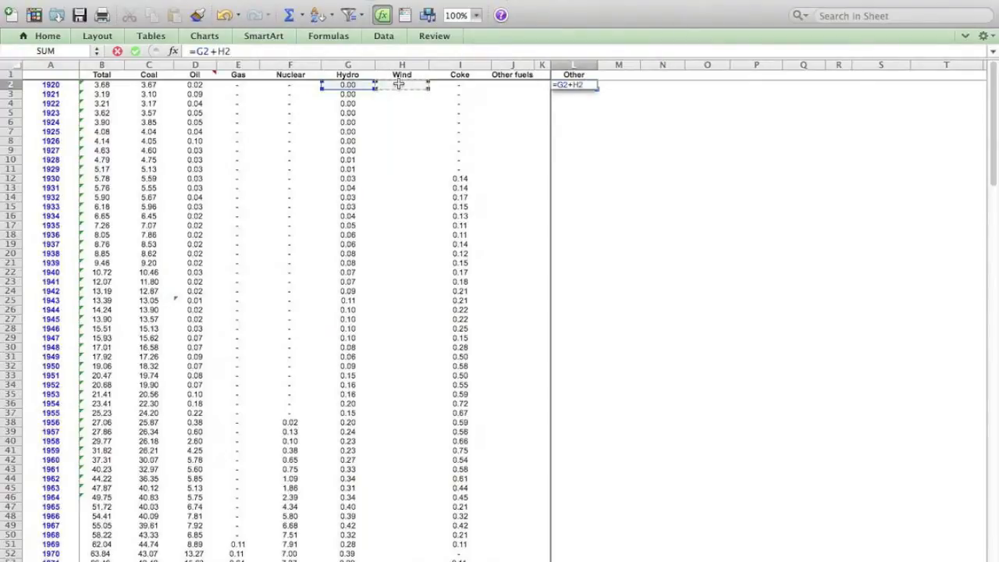
{"action": "left_click", "coordinate": [460, 84]}
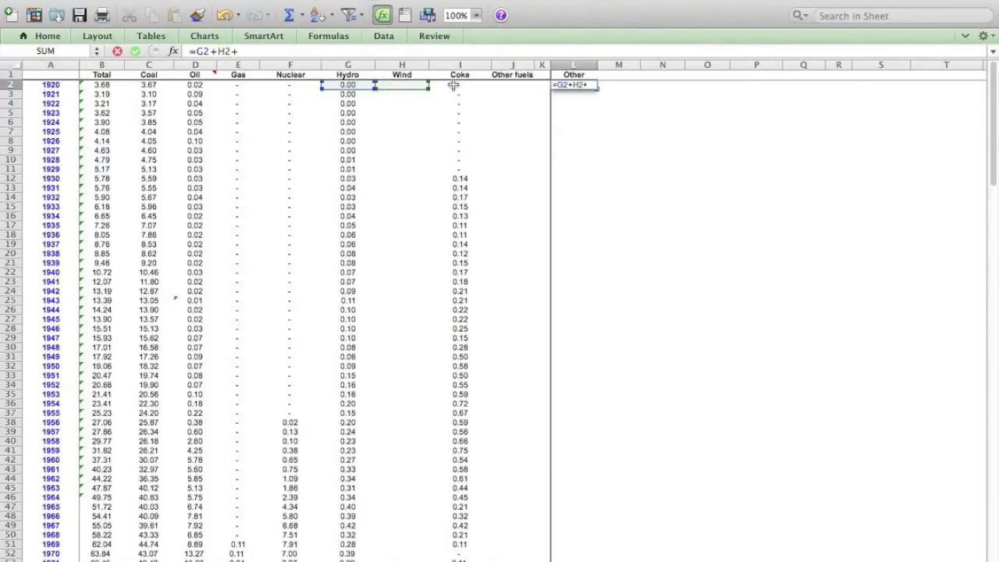
{"action": "left_click", "coordinate": [460, 84]}
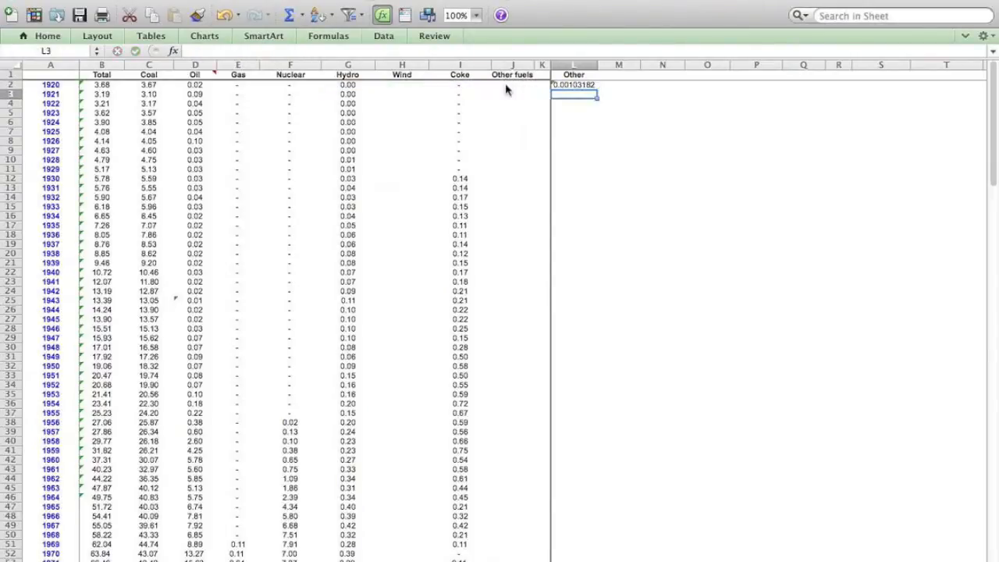
{"action": "mouse_move", "coordinate": [630, 115]}
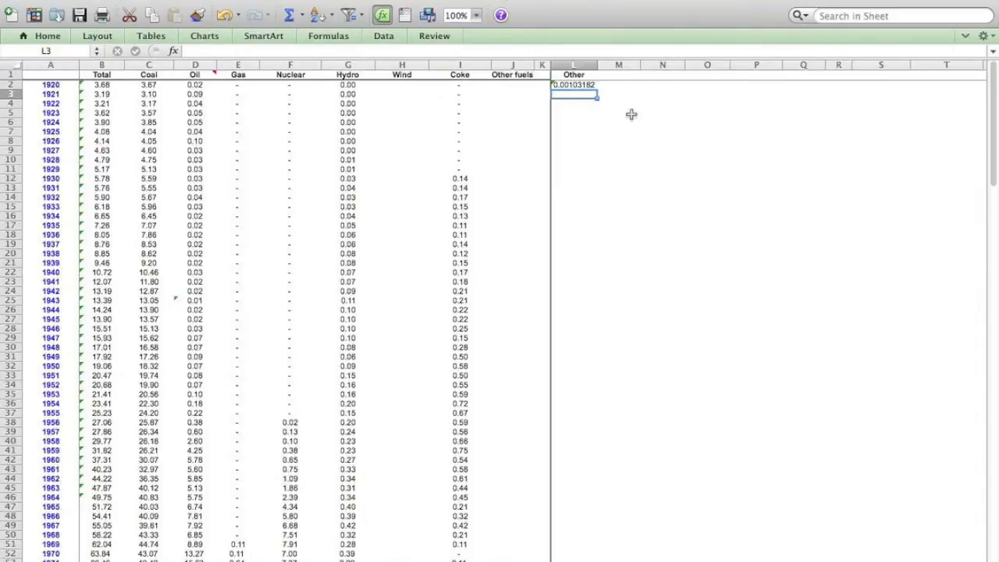
{"action": "mouse_move", "coordinate": [646, 122]}
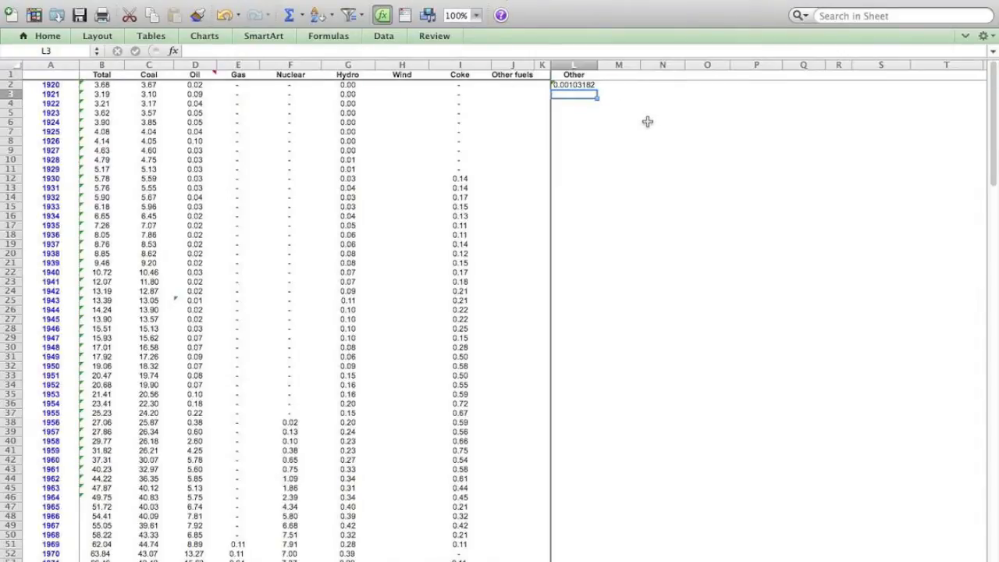
{"action": "mouse_move", "coordinate": [599, 65]}
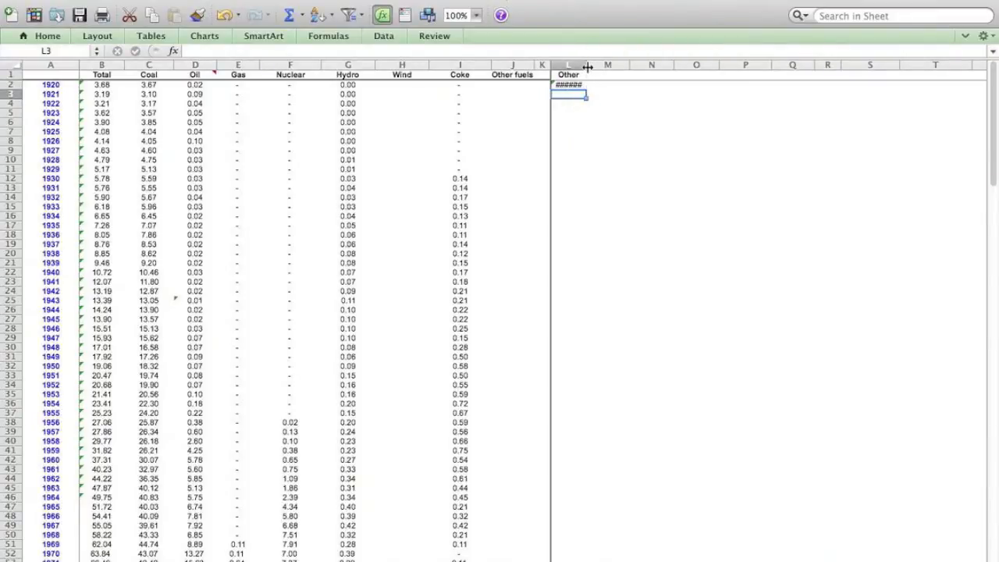
Step: Widen column L so the 1920 Other total shows in full as 0.00103182
{"action": "left_click_drag", "start_coordinate": [587, 65], "coordinate": [622, 65]}
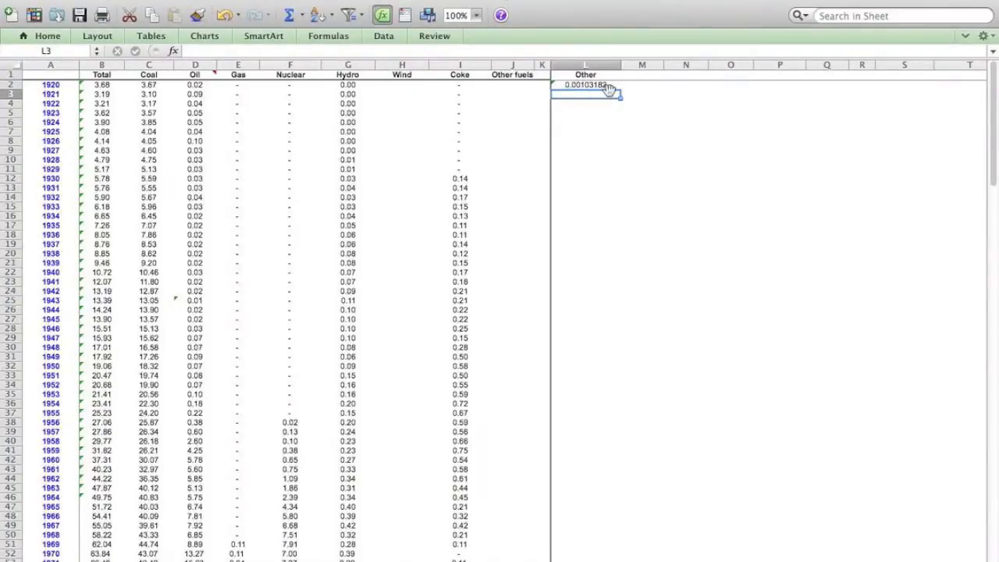
{"action": "mouse_move", "coordinate": [633, 88]}
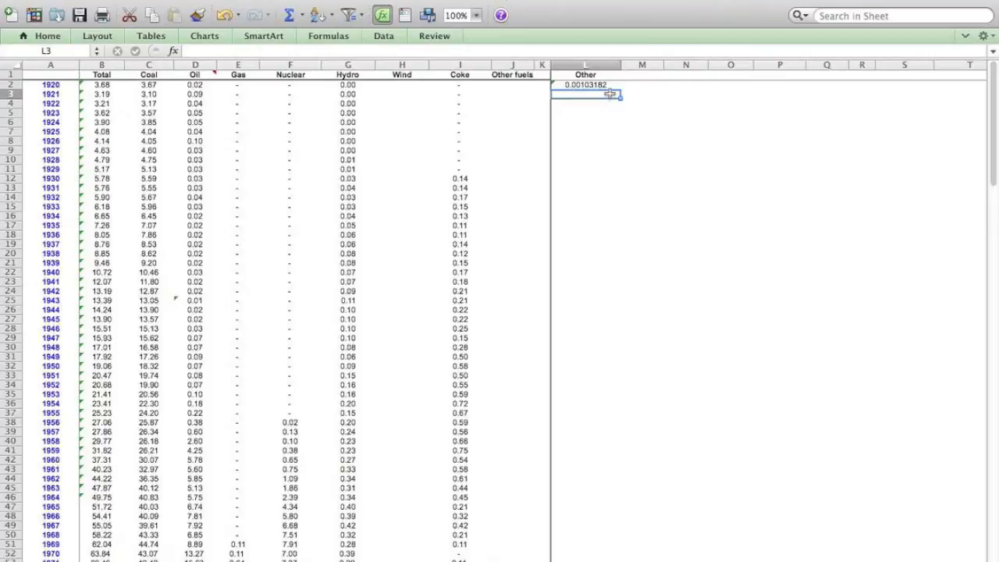
{"action": "mouse_move", "coordinate": [352, 102]}
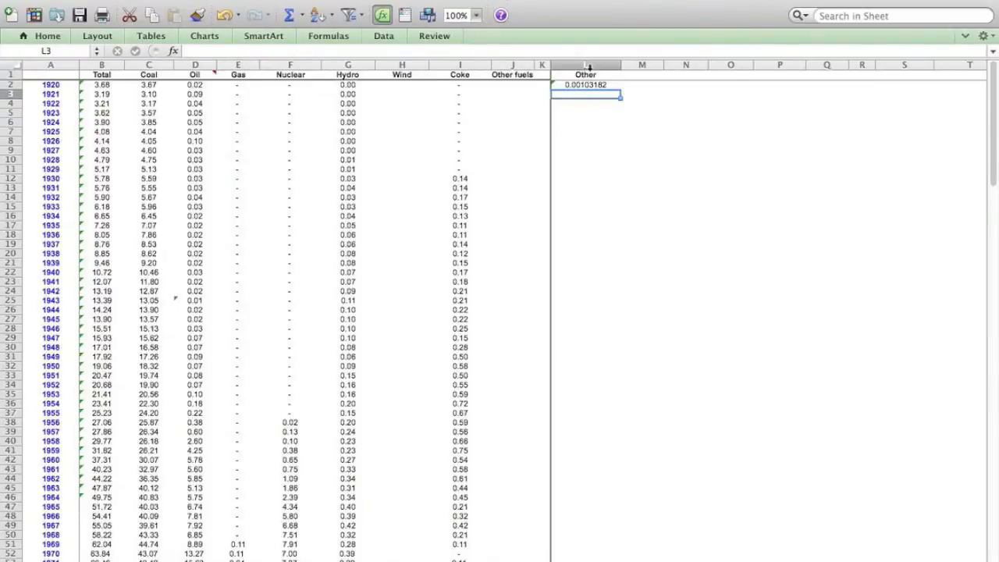
Step: Format all of column L as Number with 2 decimal places
{"action": "left_click", "coordinate": [585, 65]}
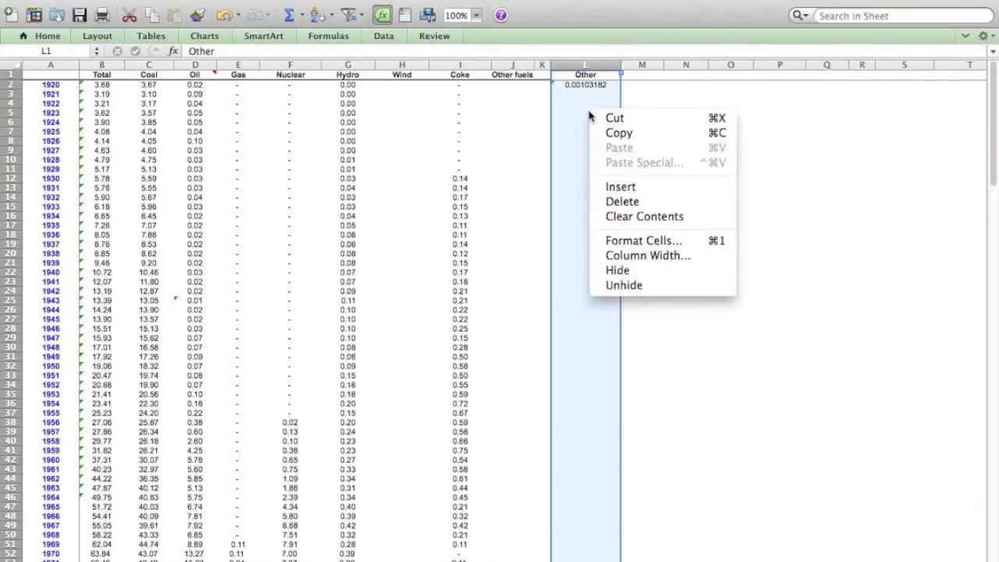
{"action": "mouse_move", "coordinate": [643, 240]}
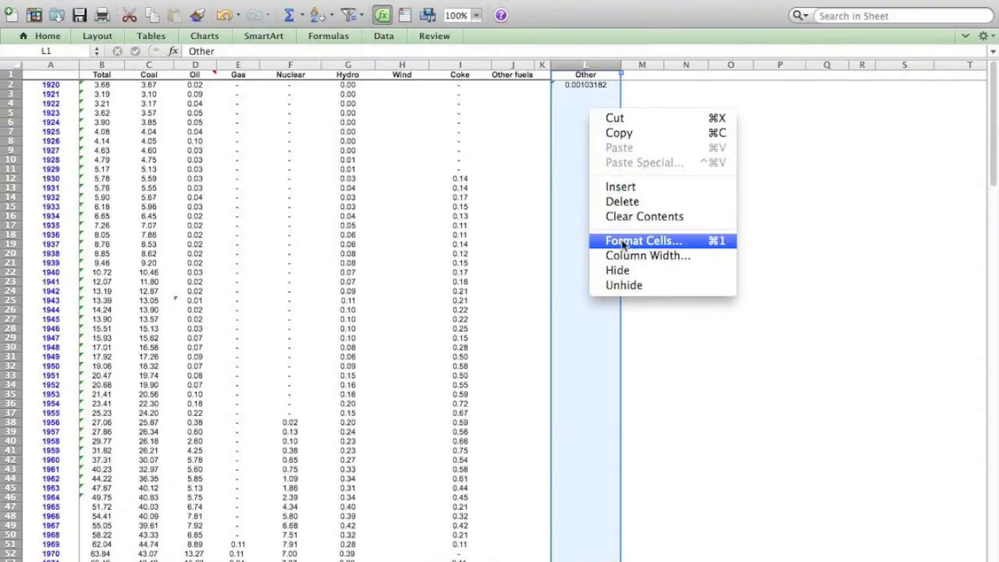
{"action": "left_click", "coordinate": [643, 239]}
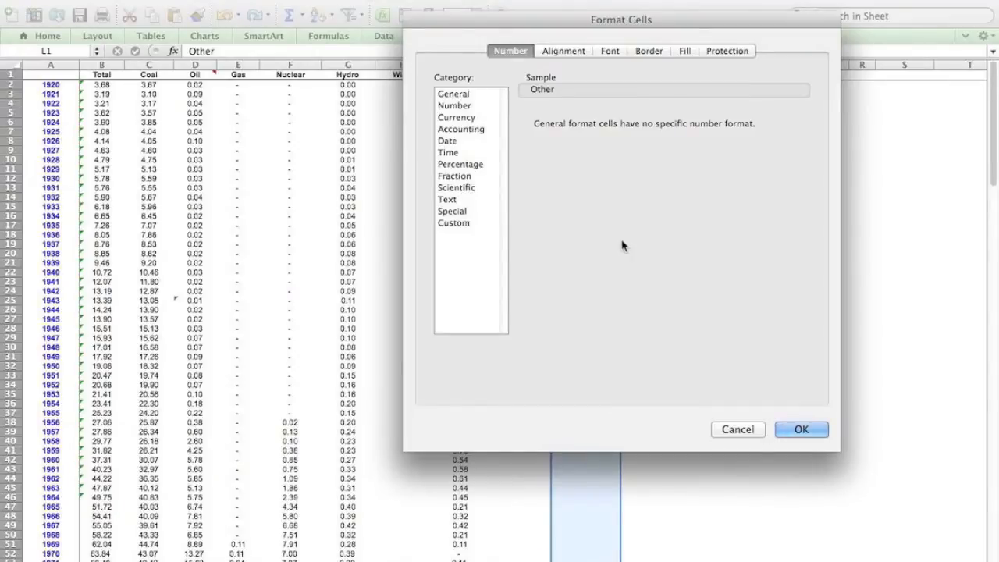
{"action": "mouse_move", "coordinate": [479, 129]}
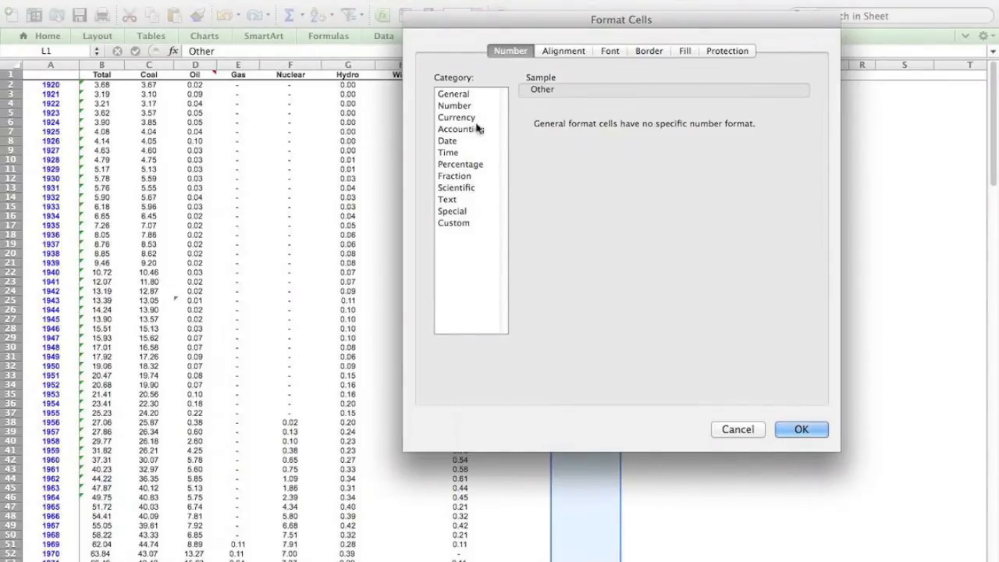
{"action": "left_click", "coordinate": [454, 105]}
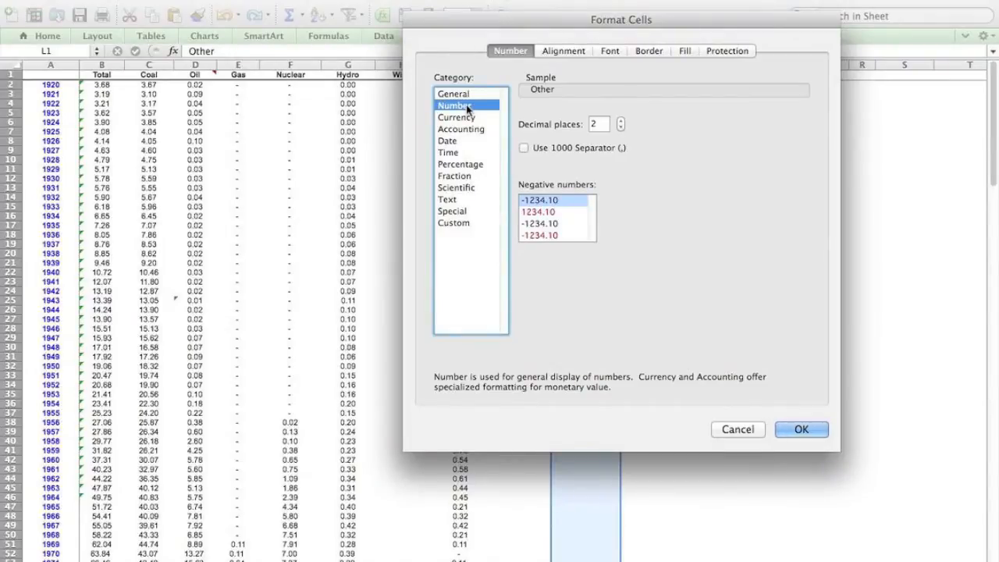
{"action": "mouse_move", "coordinate": [598, 133]}
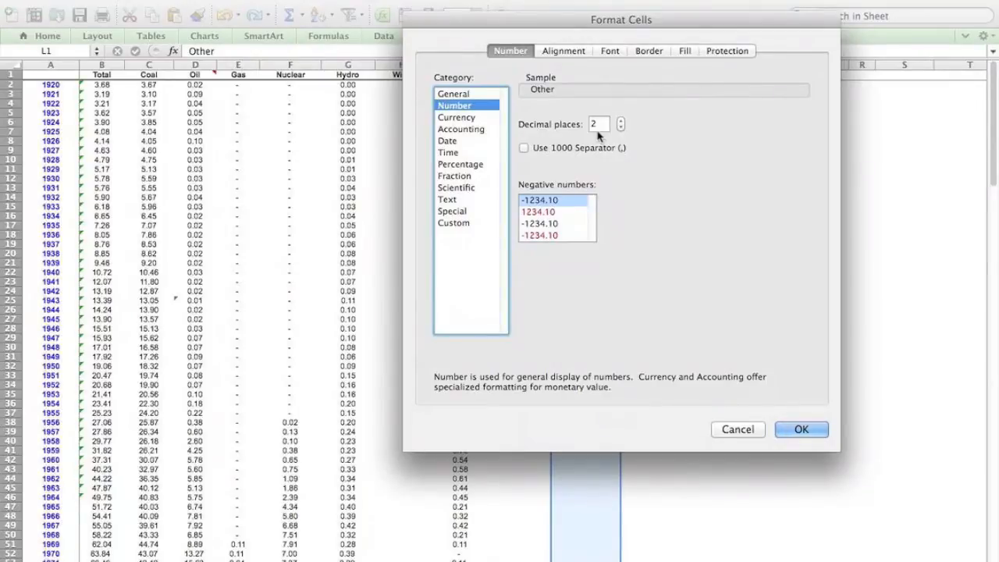
{"action": "left_click", "coordinate": [800, 429]}
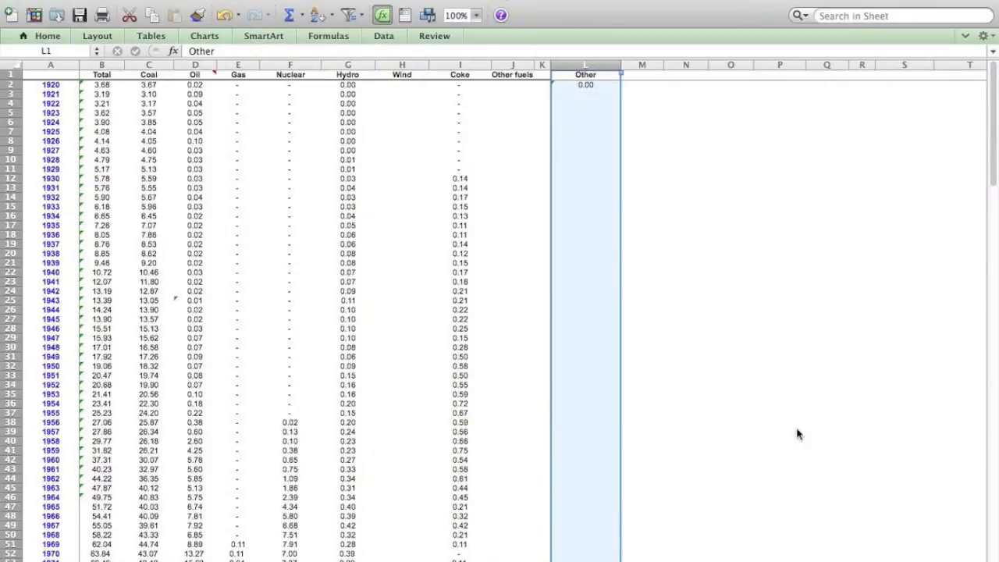
Step: Fill the L2 Other formula down to row 93, covering every year through 2011
{"action": "left_click", "coordinate": [584, 84]}
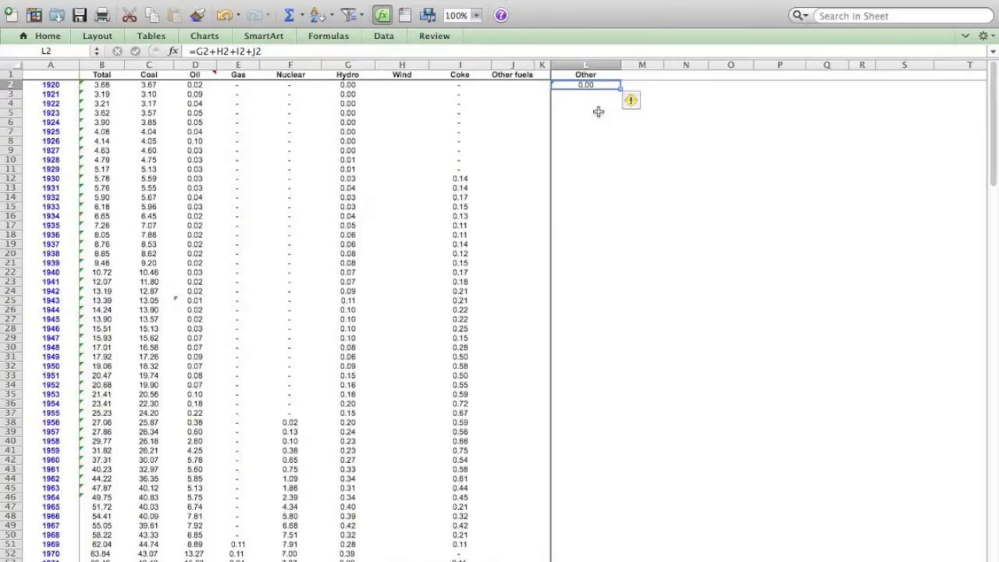
{"action": "mouse_move", "coordinate": [606, 123]}
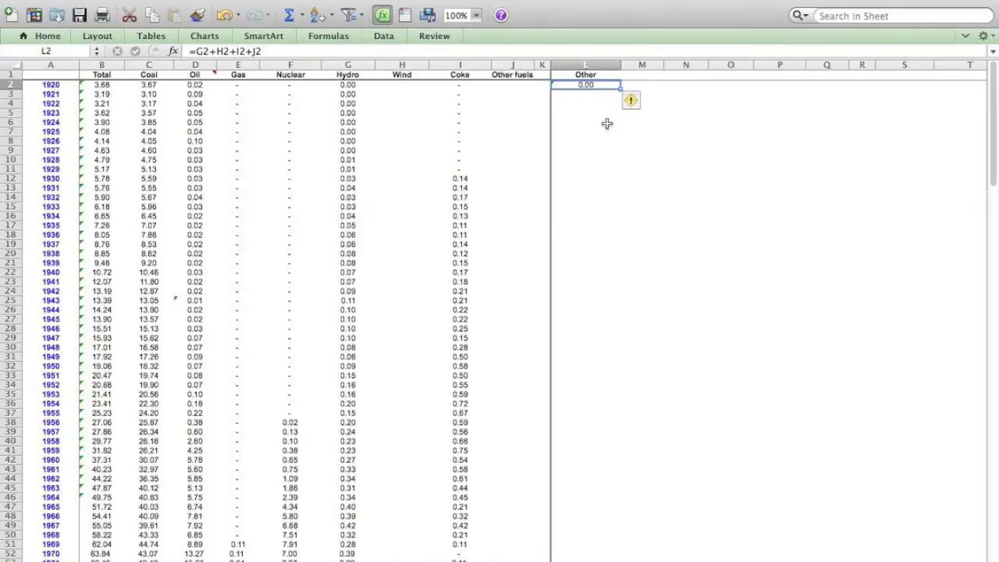
{"action": "mouse_move", "coordinate": [607, 112]}
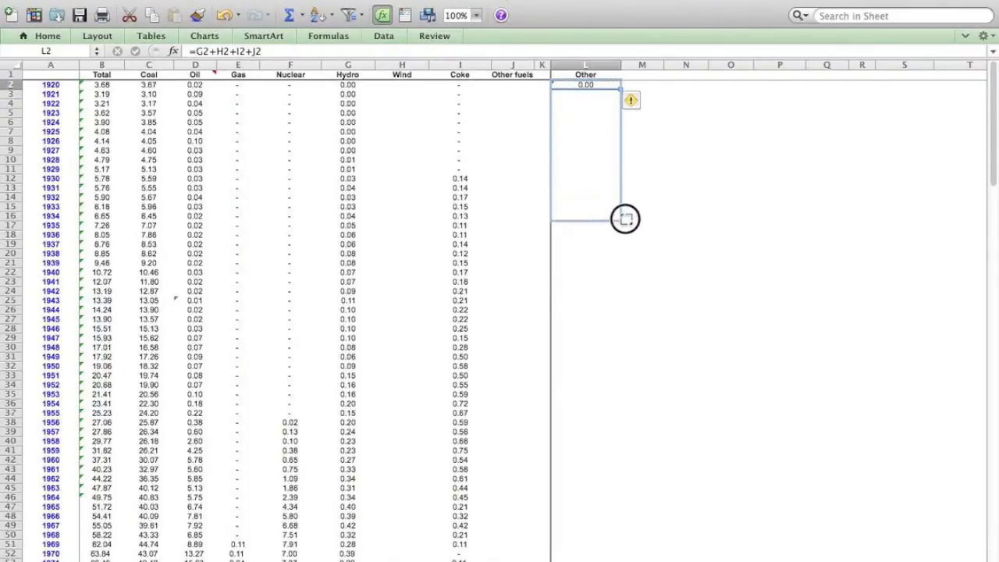
{"action": "left_click_drag", "start_coordinate": [624, 219], "coordinate": [621, 502]}
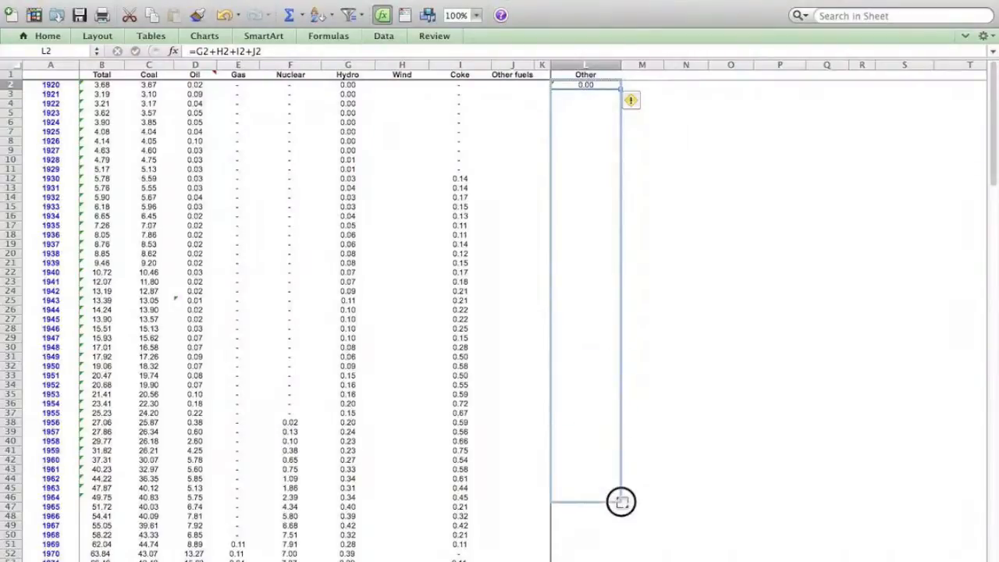
{"action": "scroll", "scroll_direction": "down", "scroll_amount": 3}
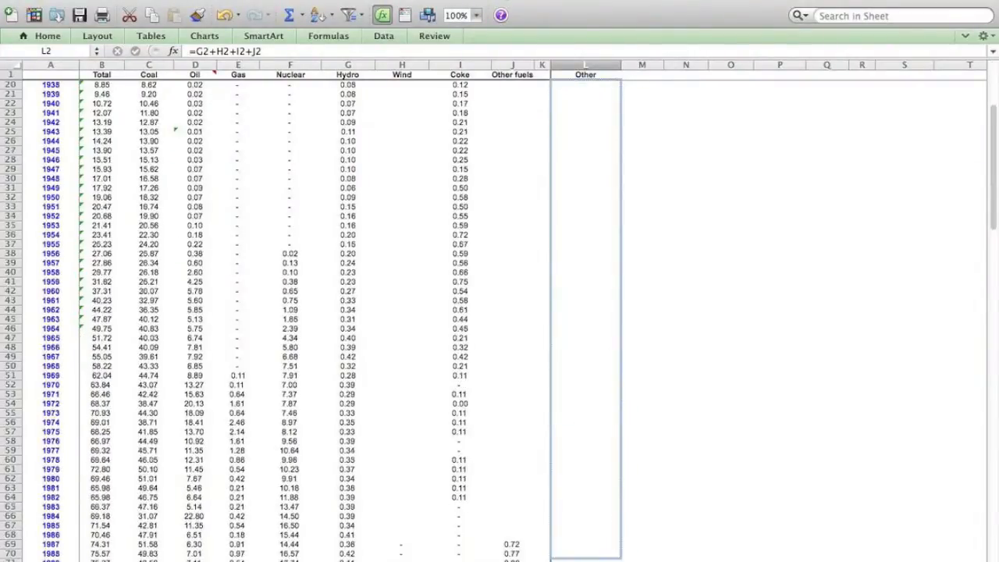
{"action": "scroll", "scroll_direction": "down", "scroll_amount": 3}
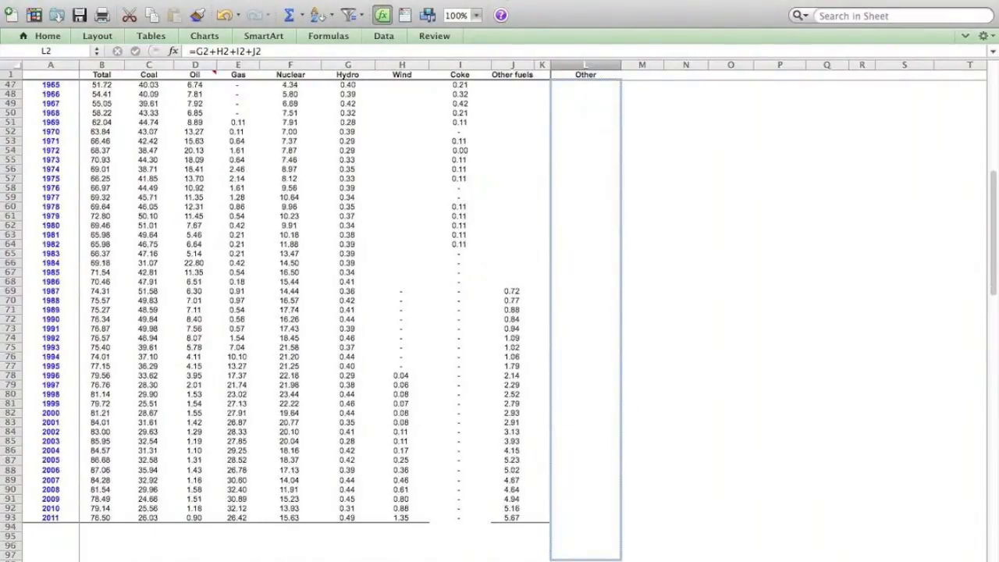
{"action": "scroll", "scroll_direction": "down", "scroll_amount": 3}
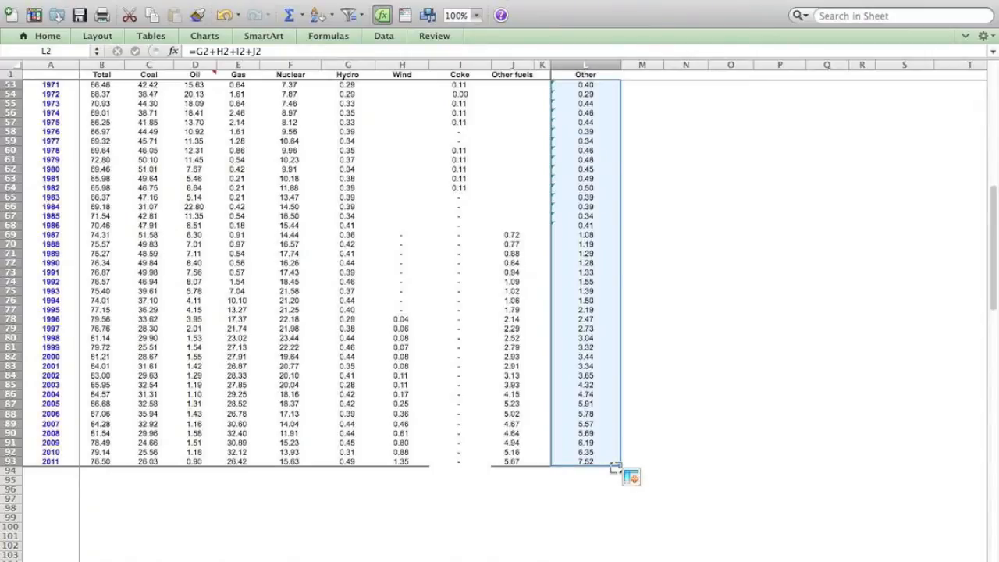
{"action": "scroll", "scroll_direction": "up", "scroll_amount": 3}
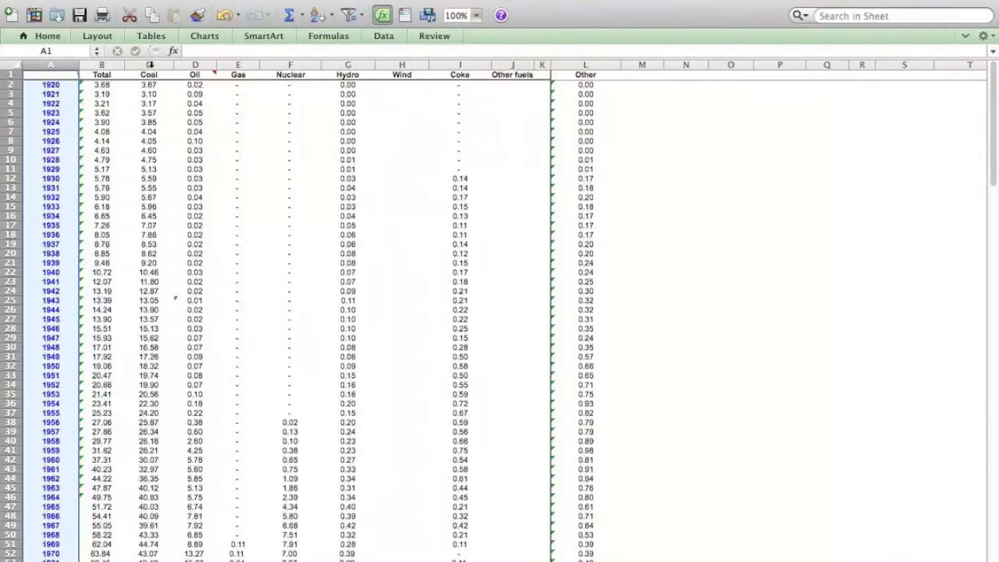
Step: Select columns A, C through F, and L together as the chart data
{"action": "left_click", "coordinate": [149, 64]}
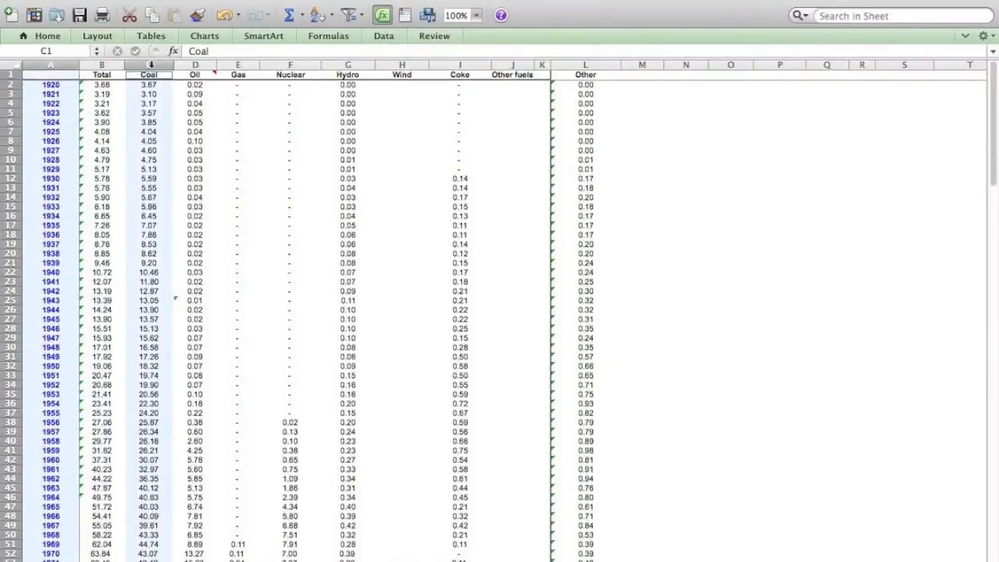
{"action": "left_click", "coordinate": [195, 84]}
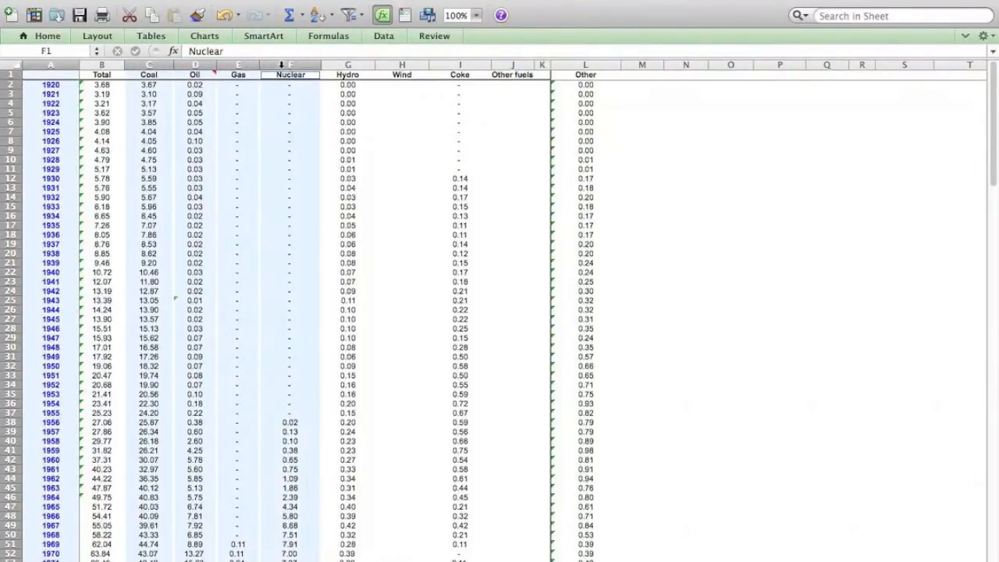
{"action": "left_click", "coordinate": [585, 75]}
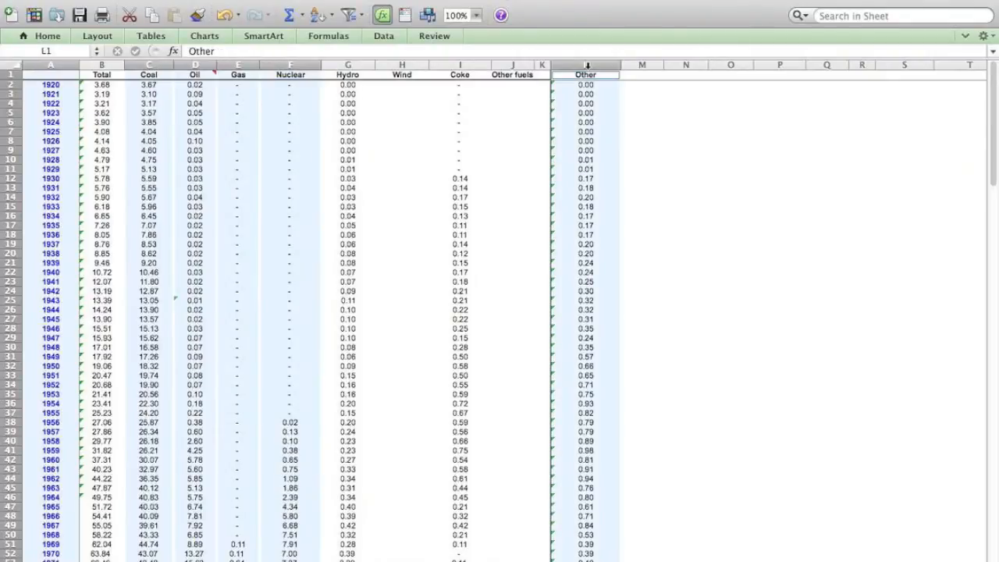
{"action": "mouse_move", "coordinate": [663, 104]}
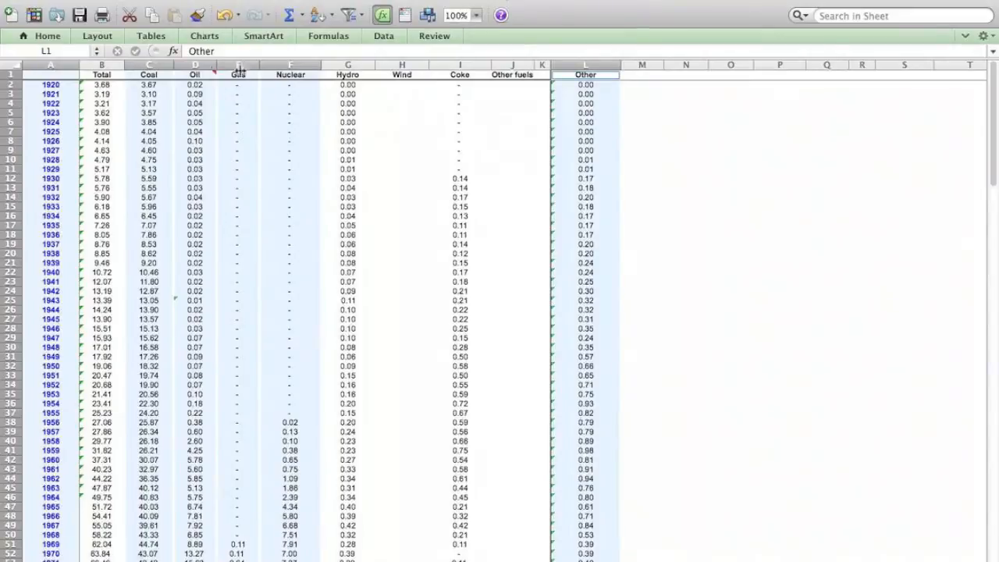
{"action": "left_click", "coordinate": [204, 36]}
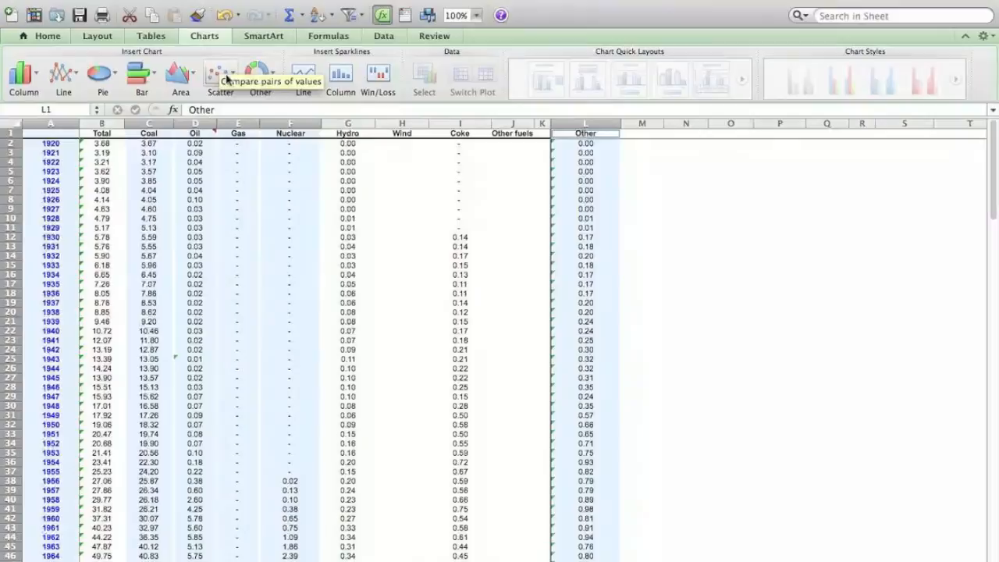
Step: Insert a Straight Lined Scatter chart of the selected fuel columns
{"action": "left_click", "coordinate": [220, 76]}
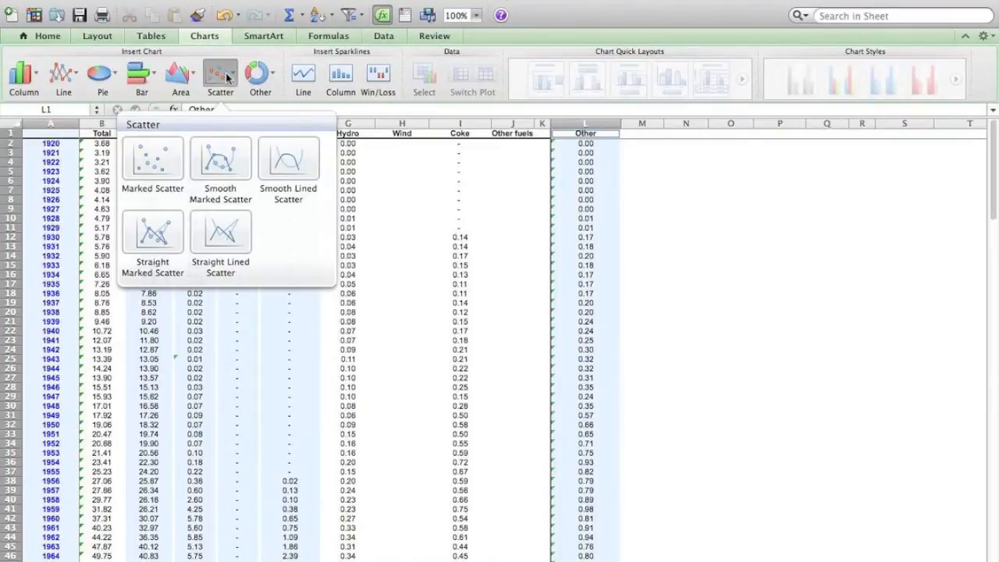
{"action": "mouse_move", "coordinate": [230, 126]}
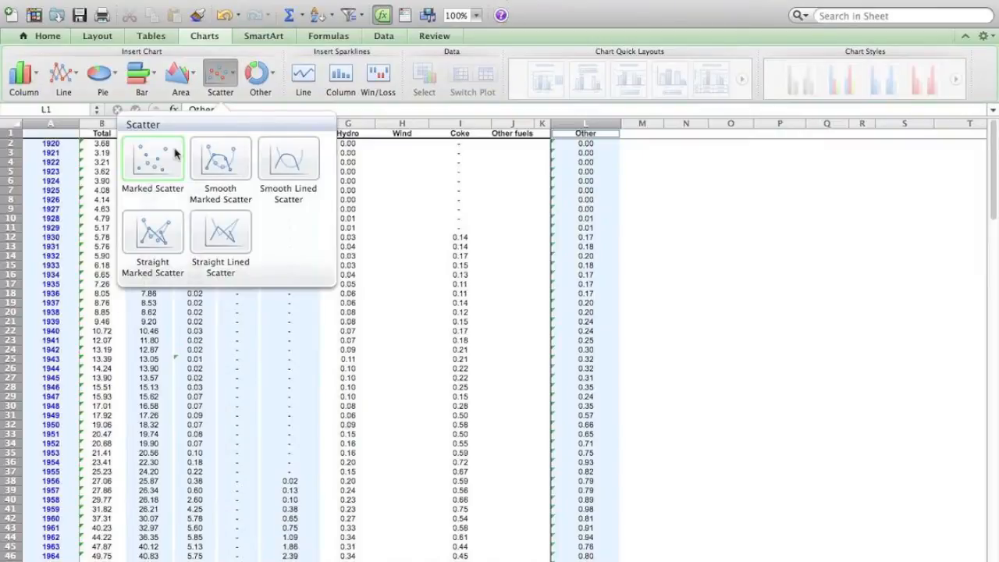
{"action": "mouse_move", "coordinate": [221, 232]}
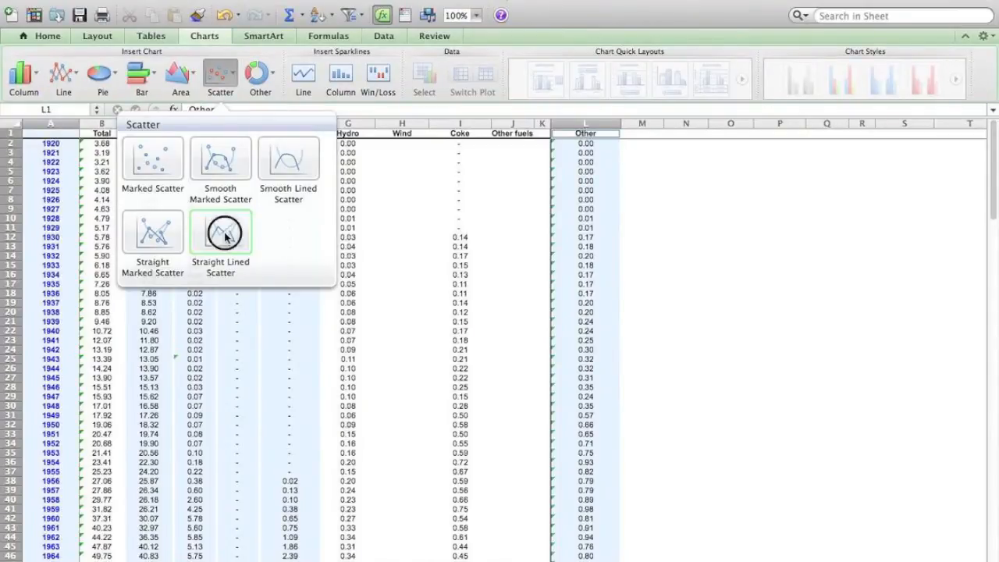
{"action": "left_click", "coordinate": [220, 232]}
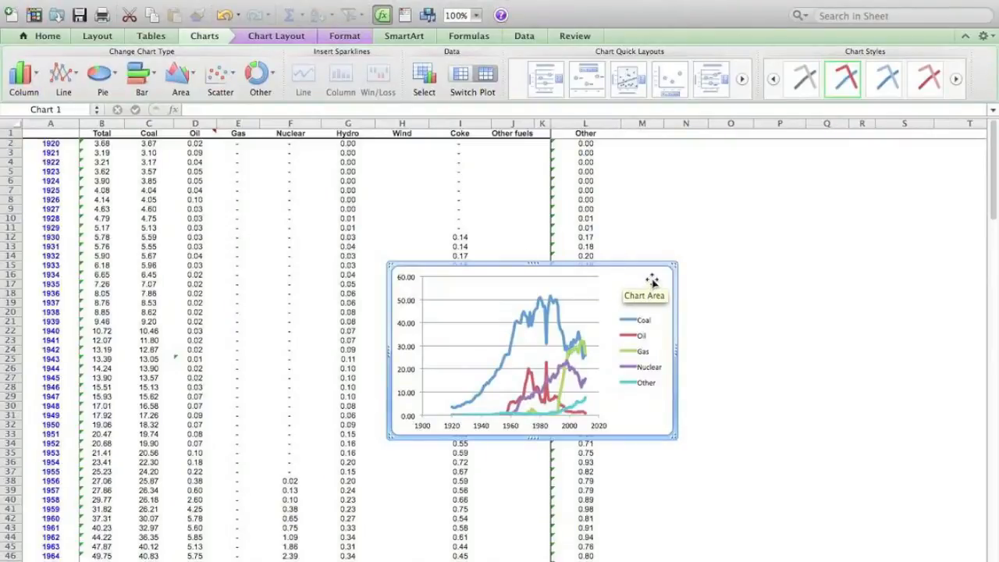
Step: Use Move Chart to place the fuel chart on a New sheet
{"action": "right_click", "coordinate": [652, 281]}
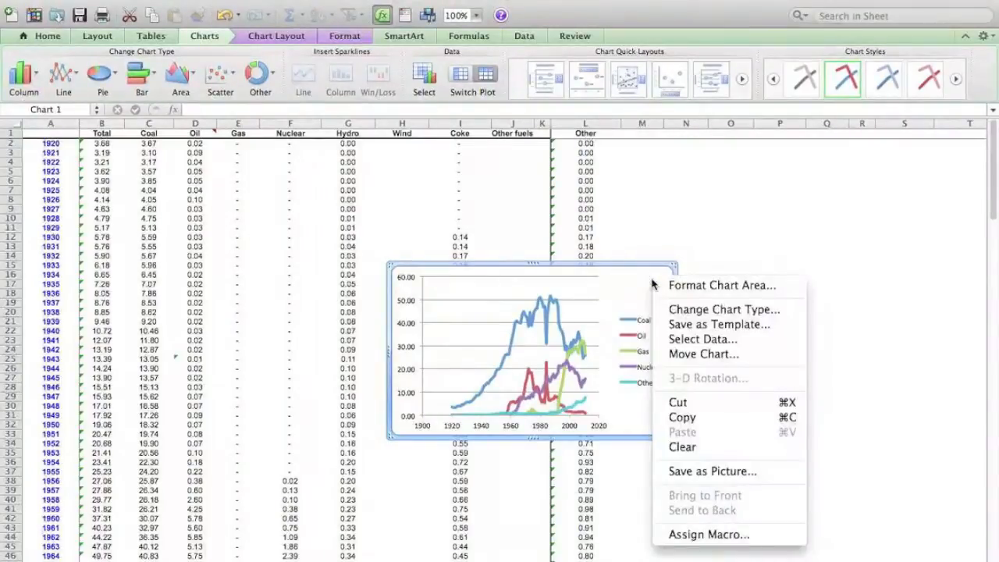
{"action": "mouse_move", "coordinate": [722, 309]}
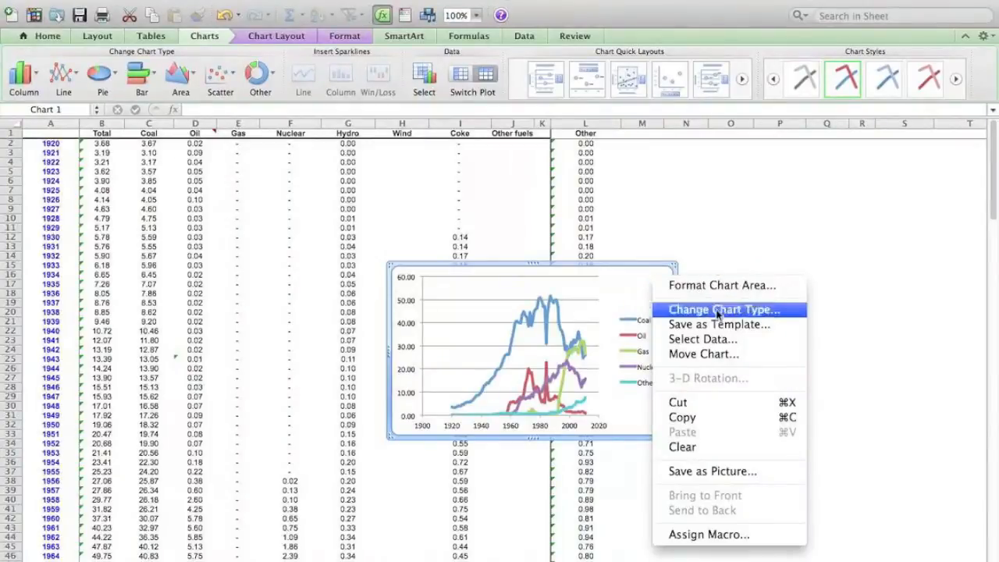
{"action": "left_click", "coordinate": [702, 353]}
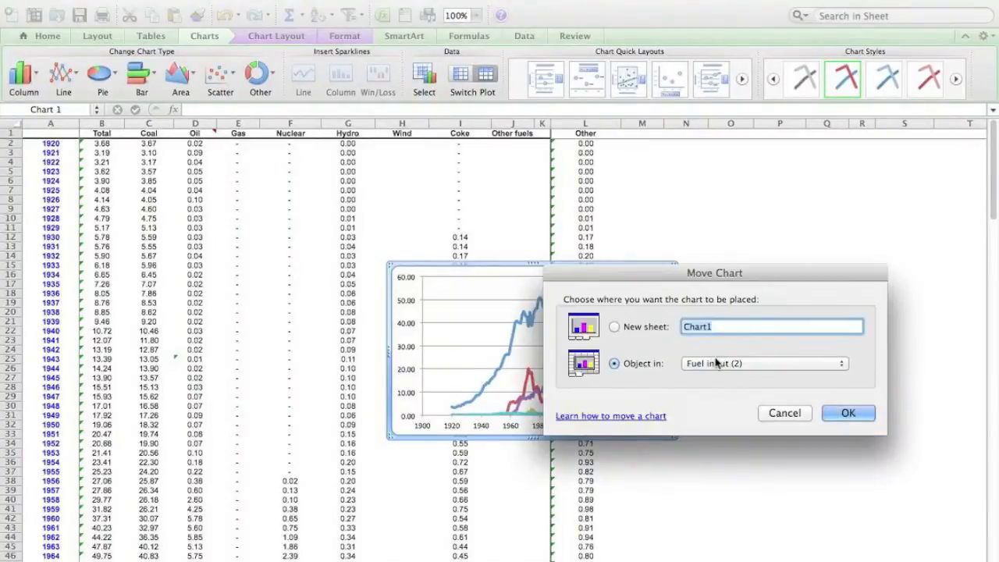
{"action": "left_click", "coordinate": [614, 326]}
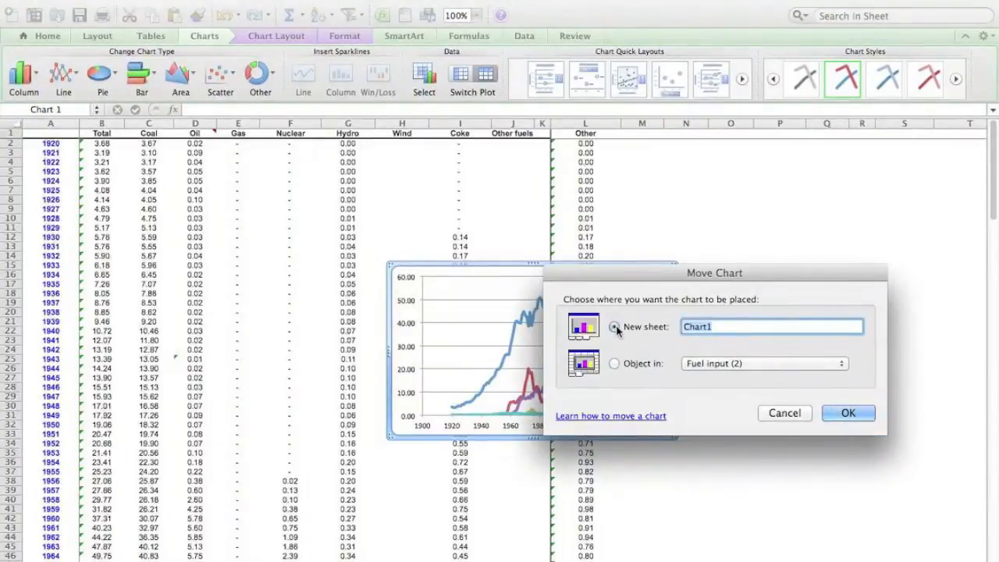
{"action": "left_click", "coordinate": [847, 412]}
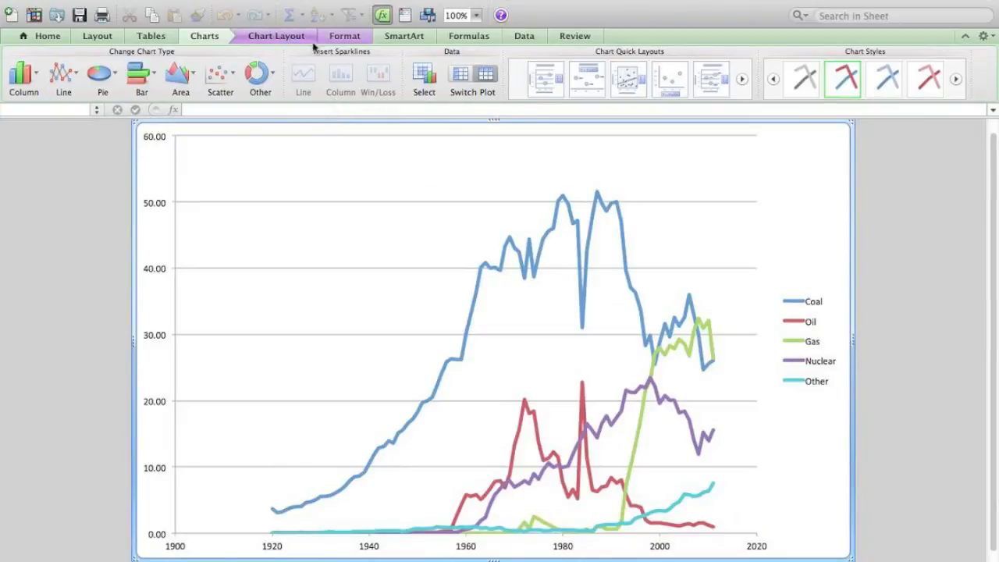
{"action": "mouse_move", "coordinate": [304, 44]}
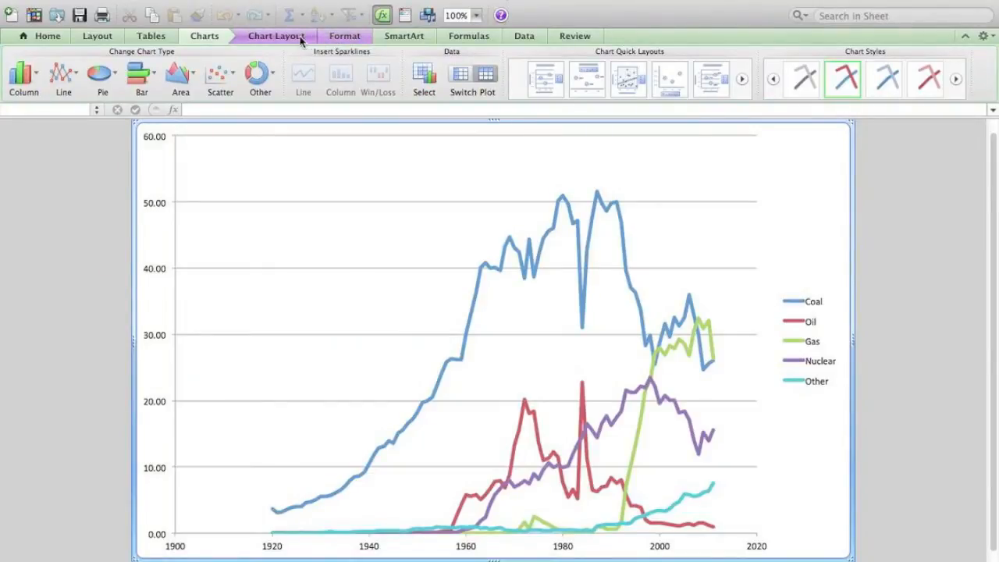
Step: Switch the ribbon to the Chart Layout tab
{"action": "left_click", "coordinate": [274, 35]}
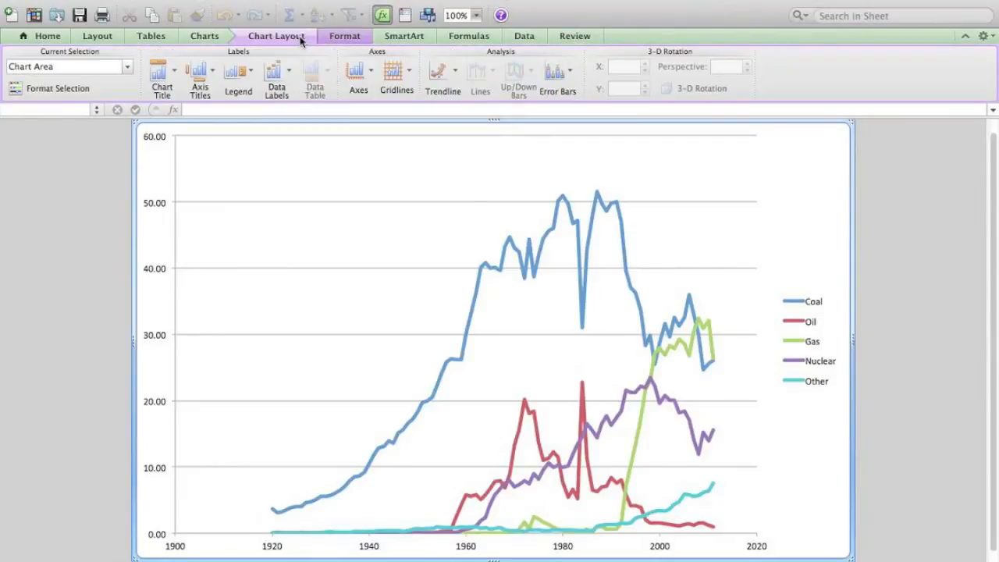
Step: Add a horizontal axis title below the axis and a rotated vertical axis title
{"action": "left_click", "coordinate": [201, 74]}
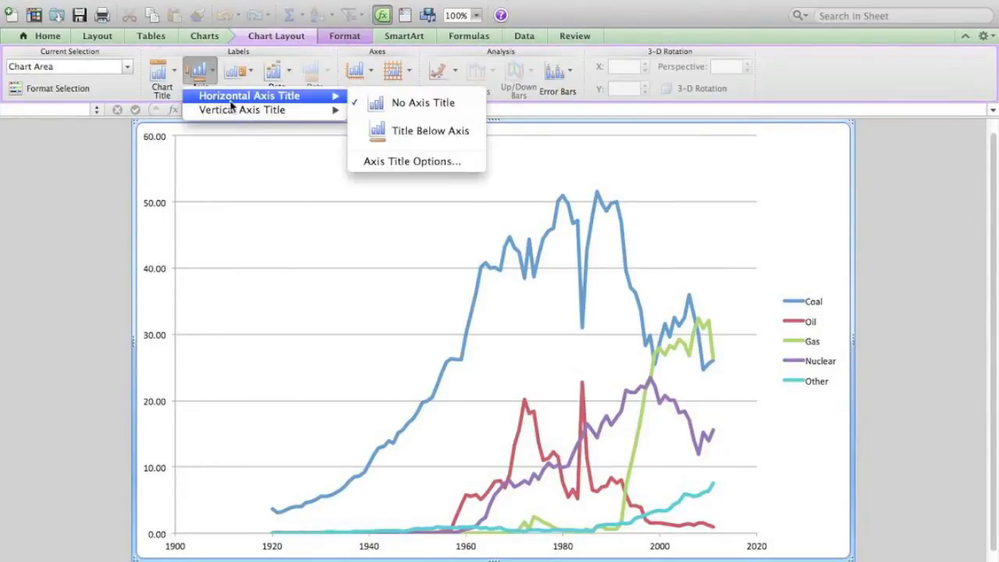
{"action": "mouse_move", "coordinate": [419, 130]}
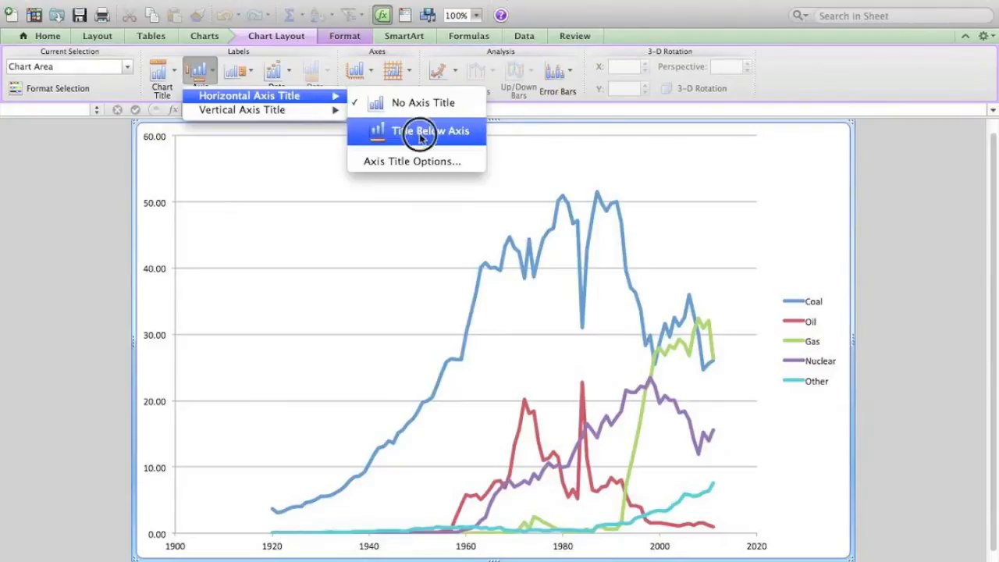
{"action": "left_click", "coordinate": [432, 131]}
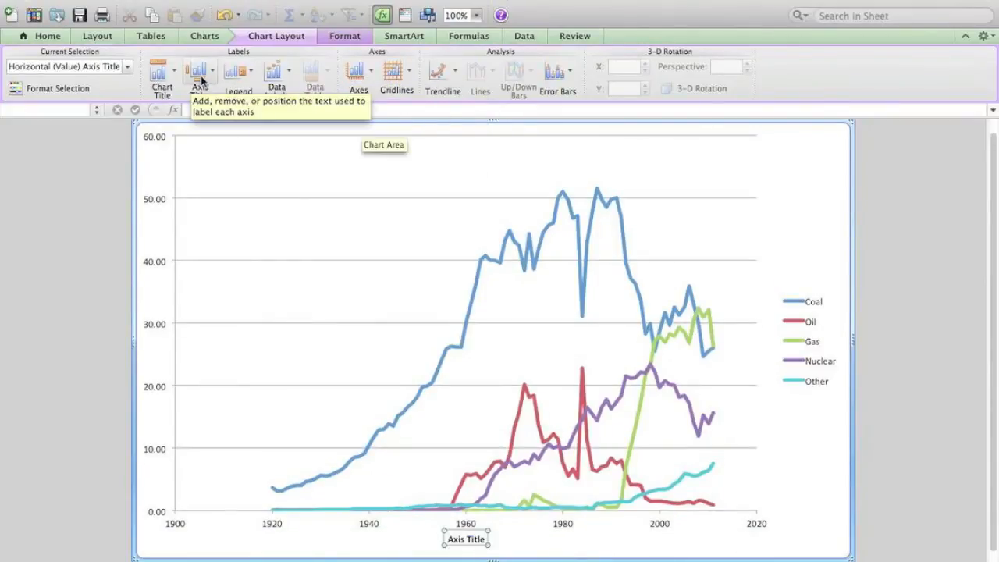
{"action": "left_click", "coordinate": [195, 70]}
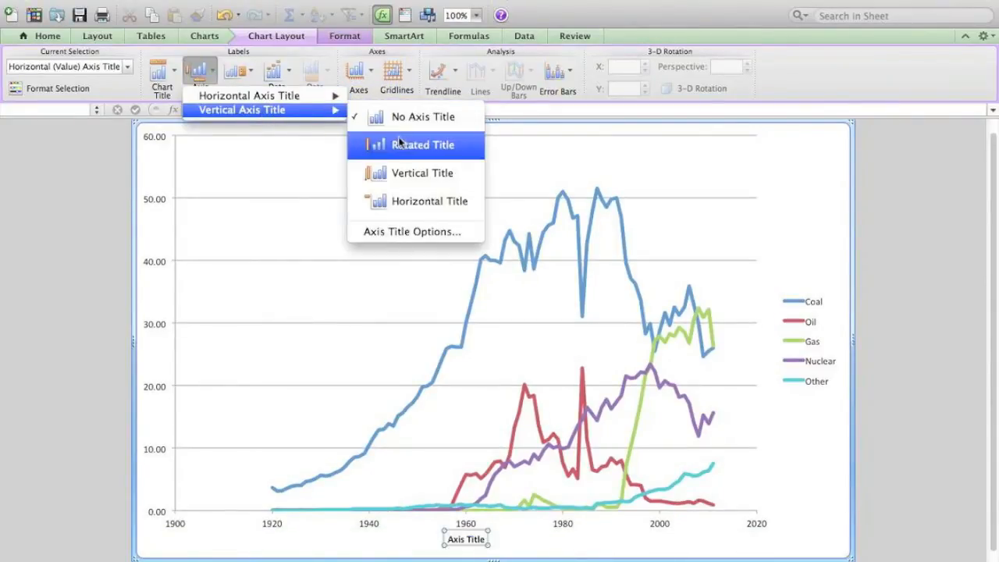
{"action": "left_click", "coordinate": [422, 144]}
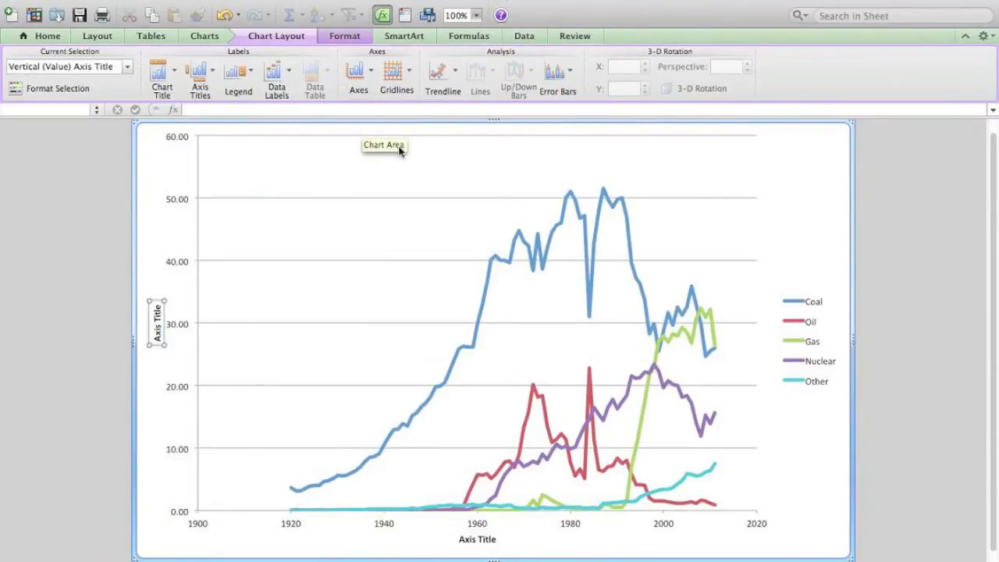
Step: Add major vertical gridlines and a chart title above the chart
{"action": "left_click", "coordinate": [395, 70]}
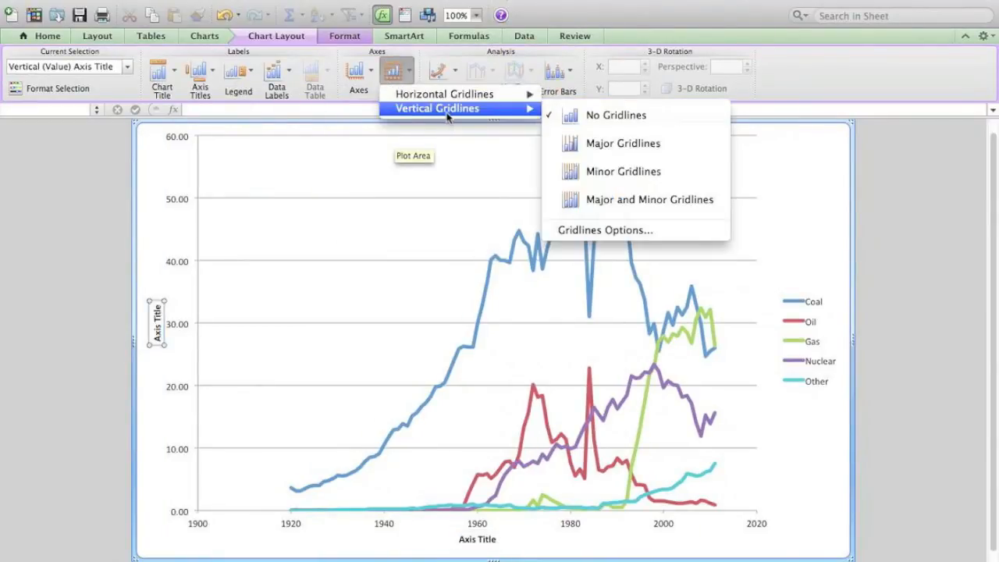
{"action": "mouse_move", "coordinate": [622, 143]}
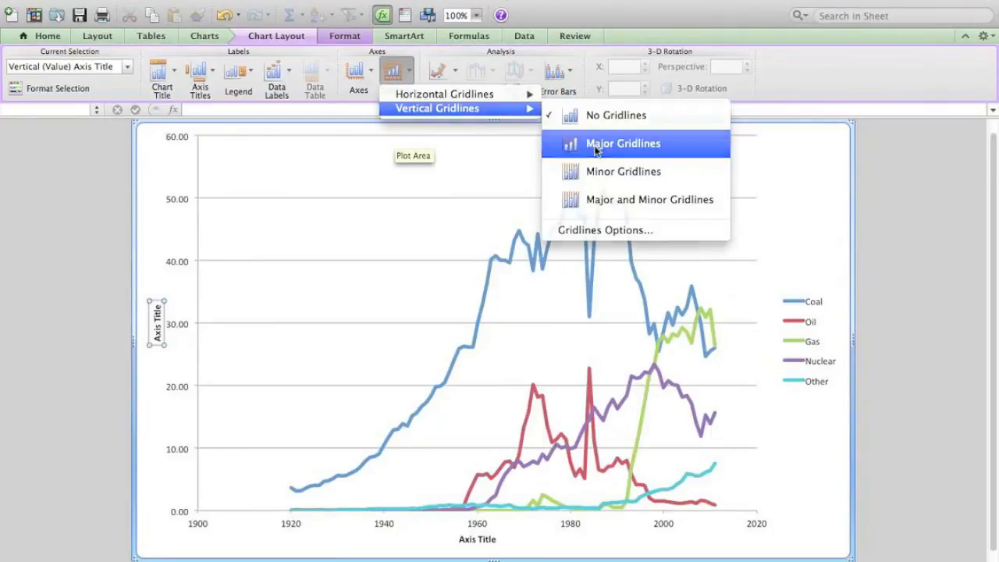
{"action": "left_click", "coordinate": [623, 143]}
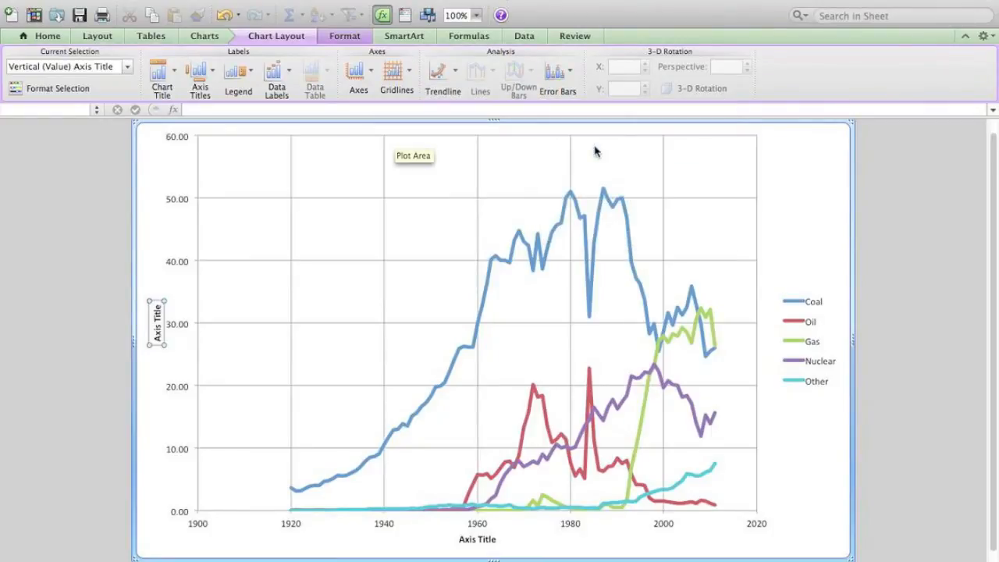
{"action": "left_click", "coordinate": [162, 74]}
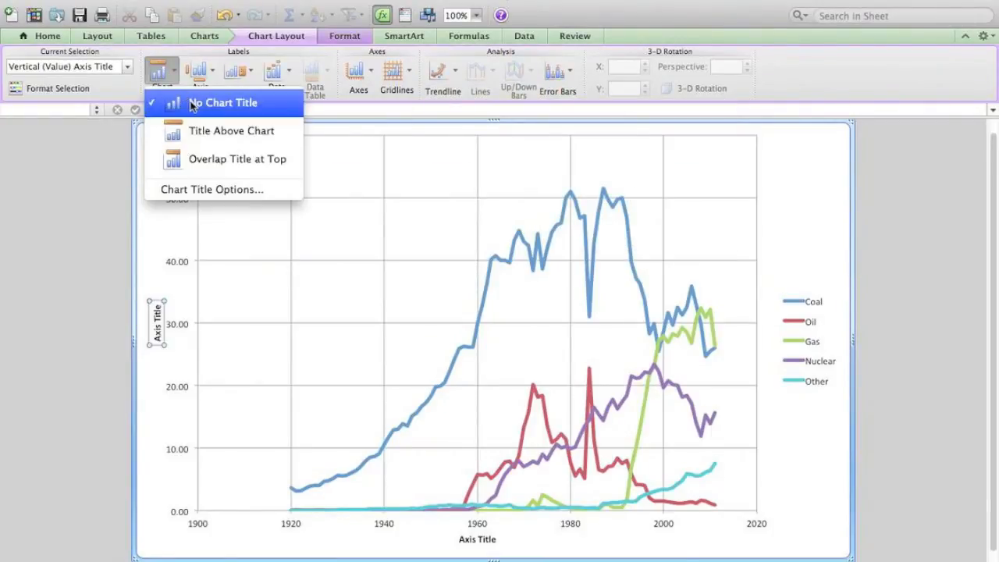
{"action": "left_click", "coordinate": [222, 102]}
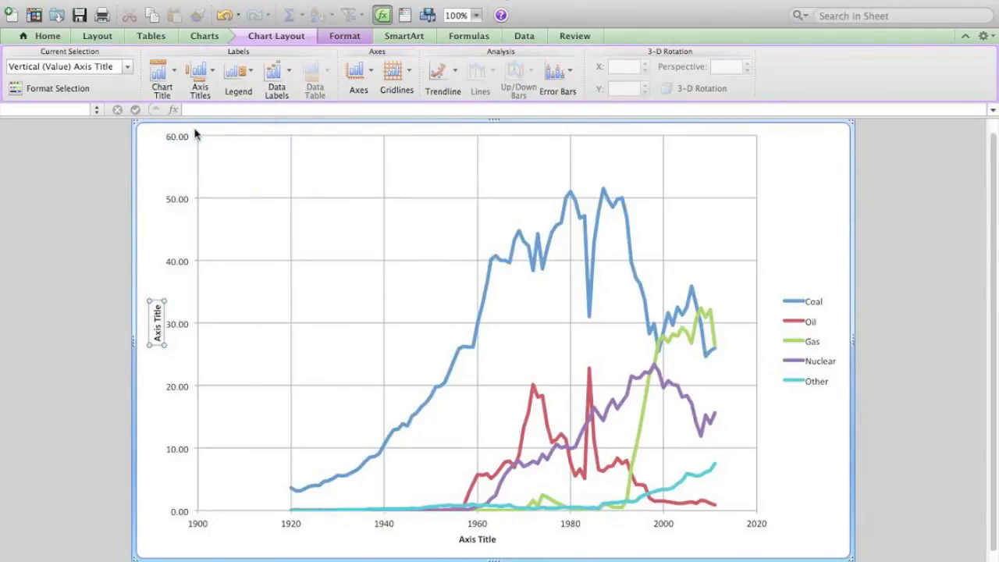
{"action": "left_click", "coordinate": [161, 74]}
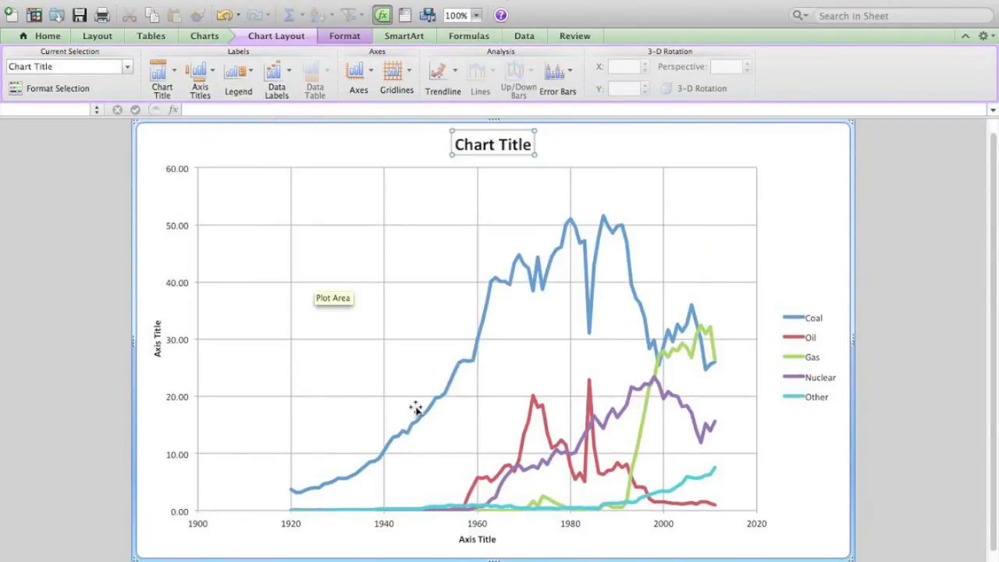
{"action": "mouse_move", "coordinate": [221, 326]}
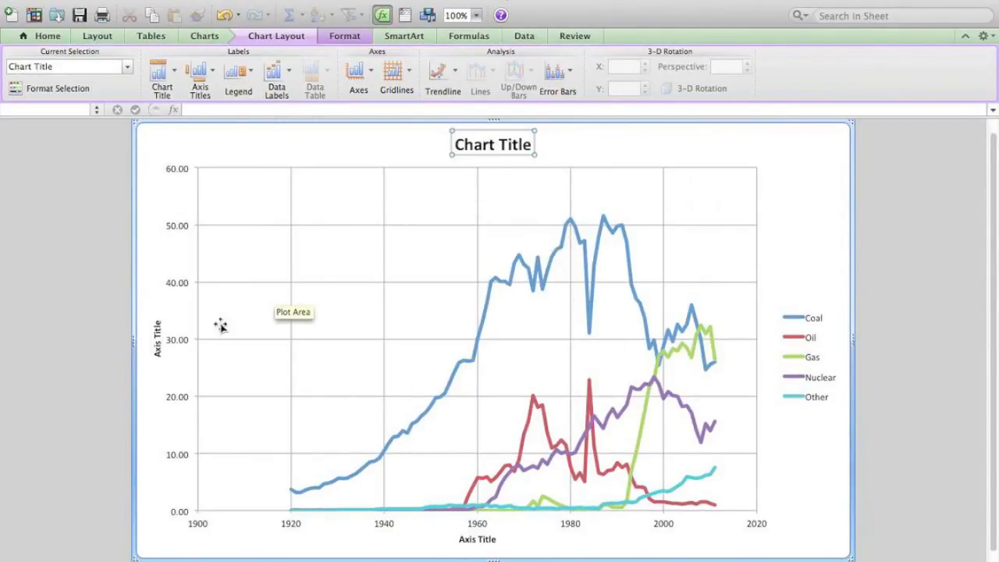
{"action": "left_click", "coordinate": [477, 538]}
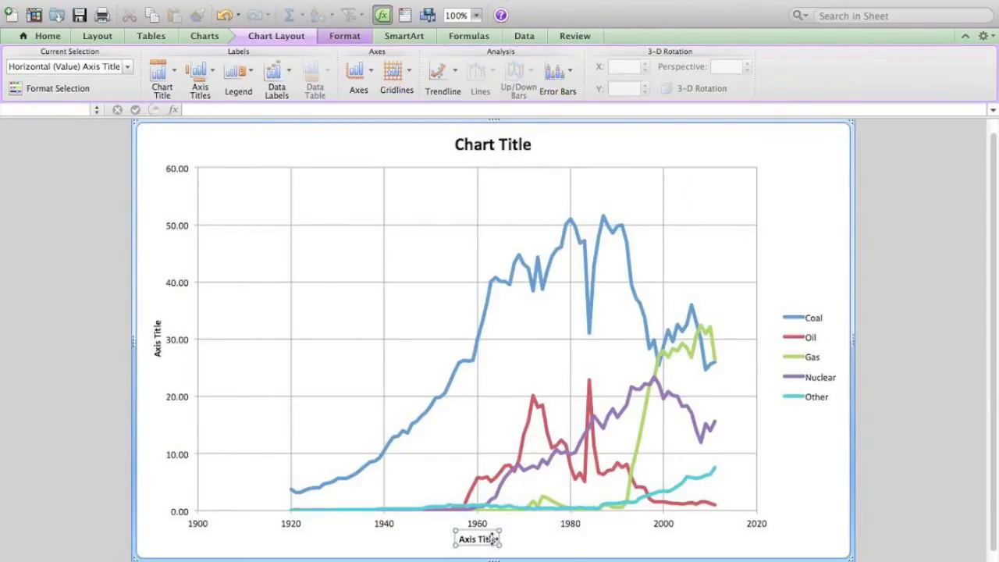
Step: Edit the horizontal axis title so it reads 'Year'
{"action": "double_click", "coordinate": [477, 538]}
{"action": "type", "text": "Year"}
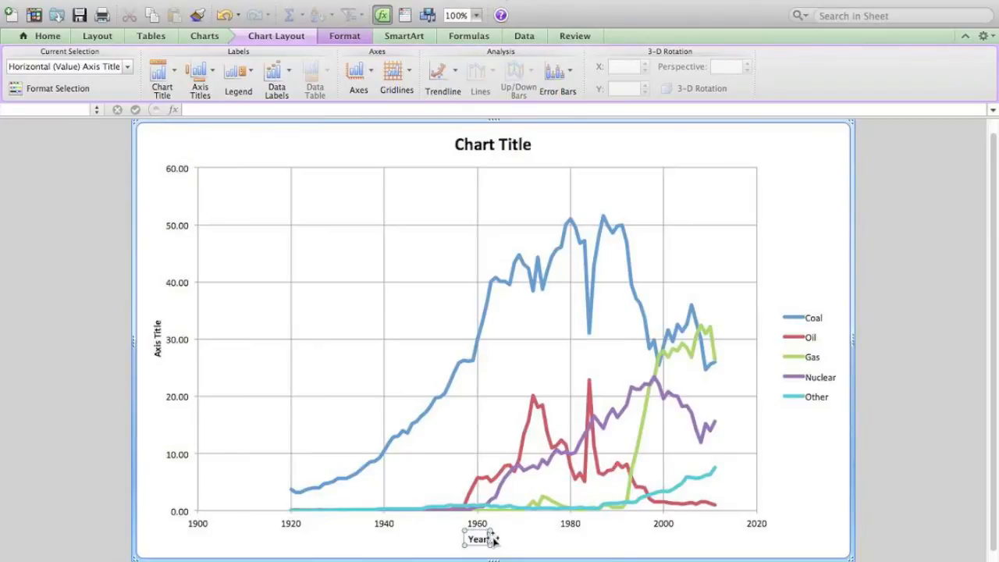
{"action": "mouse_move", "coordinate": [533, 533]}
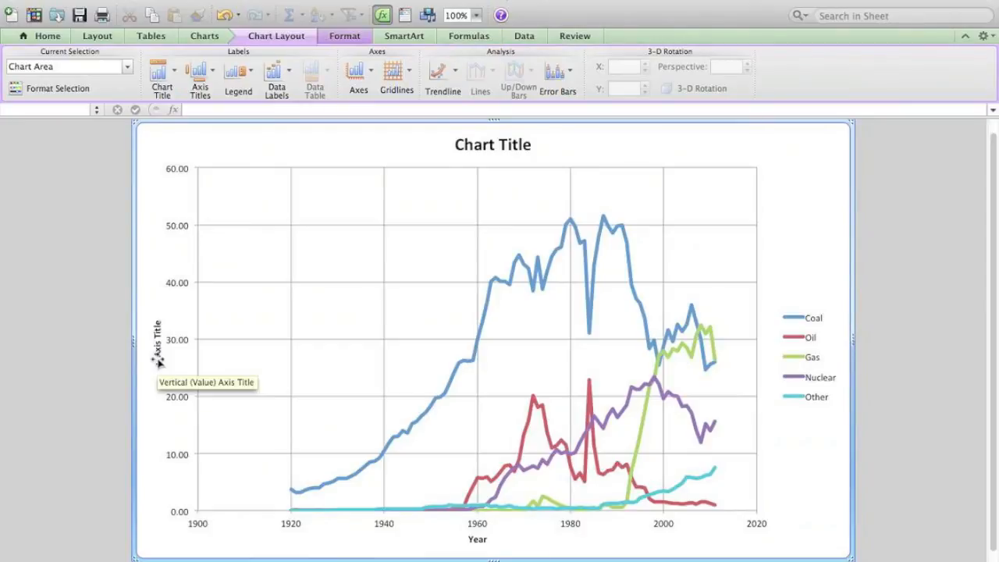
{"action": "mouse_move", "coordinate": [400, 410]}
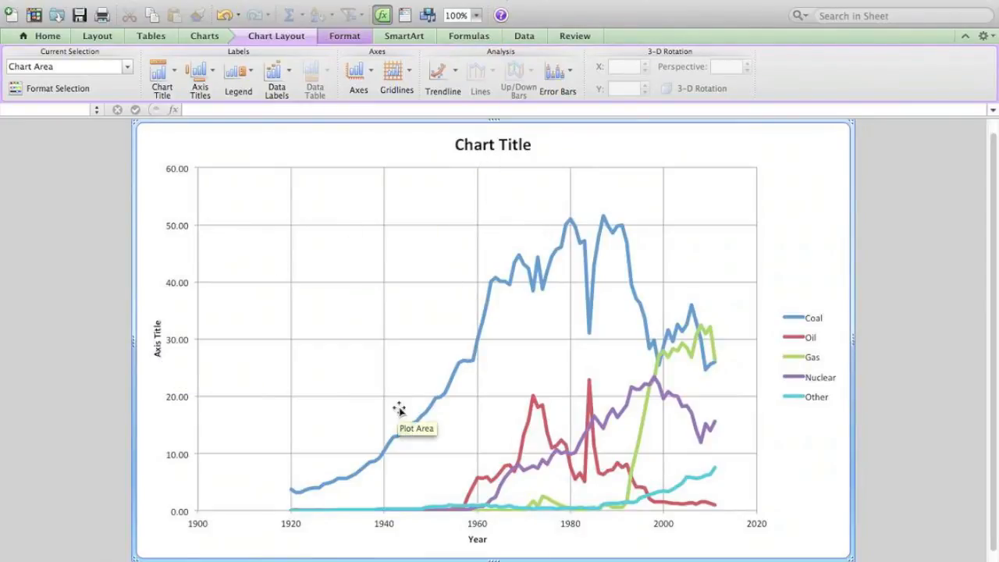
{"action": "mouse_move", "coordinate": [525, 460]}
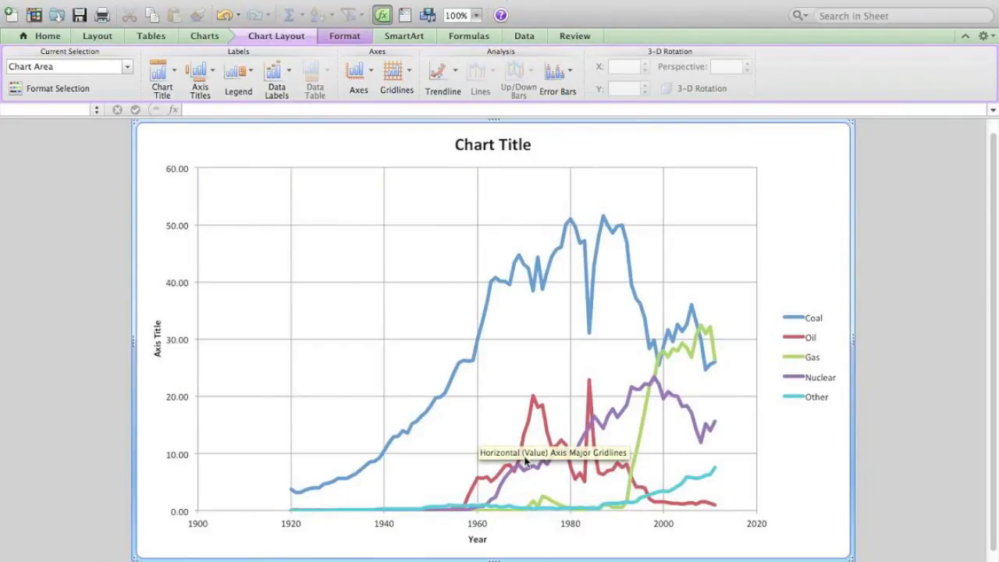
{"action": "mouse_move", "coordinate": [406, 518]}
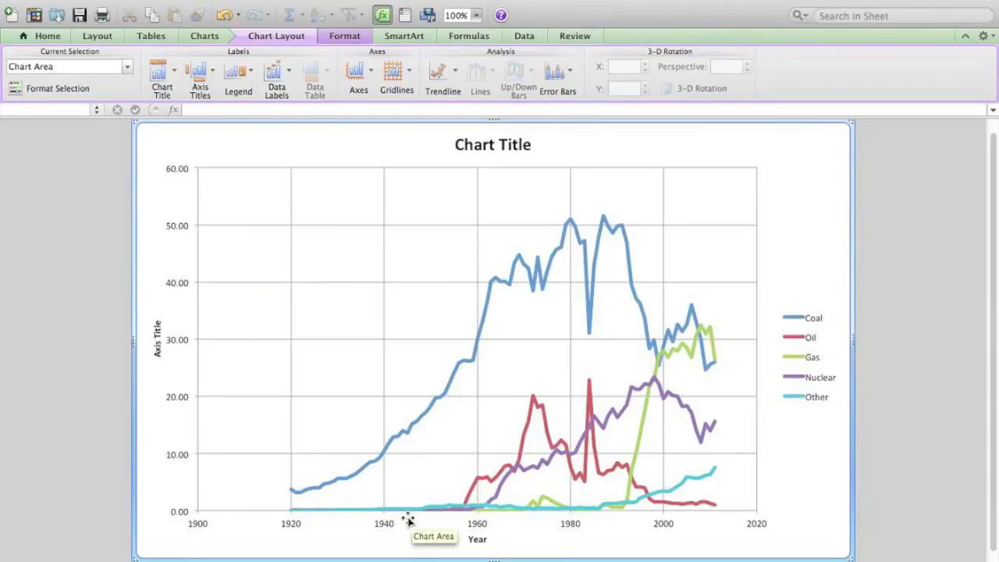
{"action": "mouse_move", "coordinate": [218, 523]}
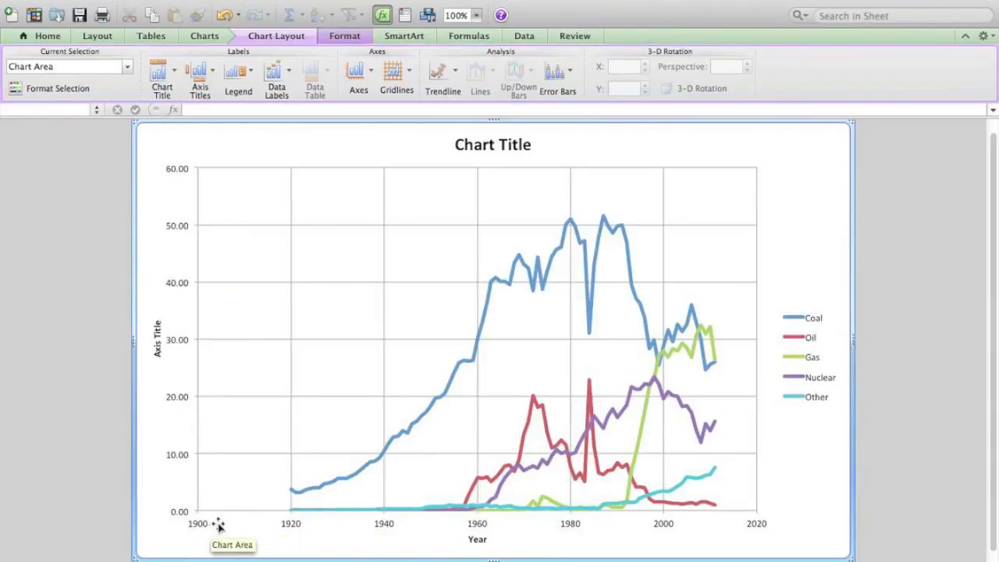
{"action": "mouse_move", "coordinate": [693, 556]}
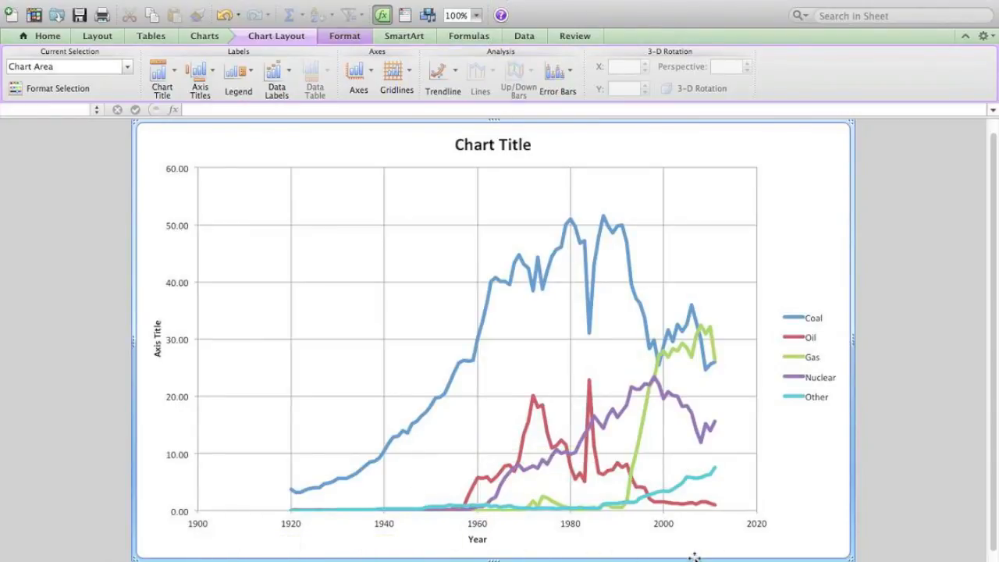
{"action": "mouse_move", "coordinate": [292, 524]}
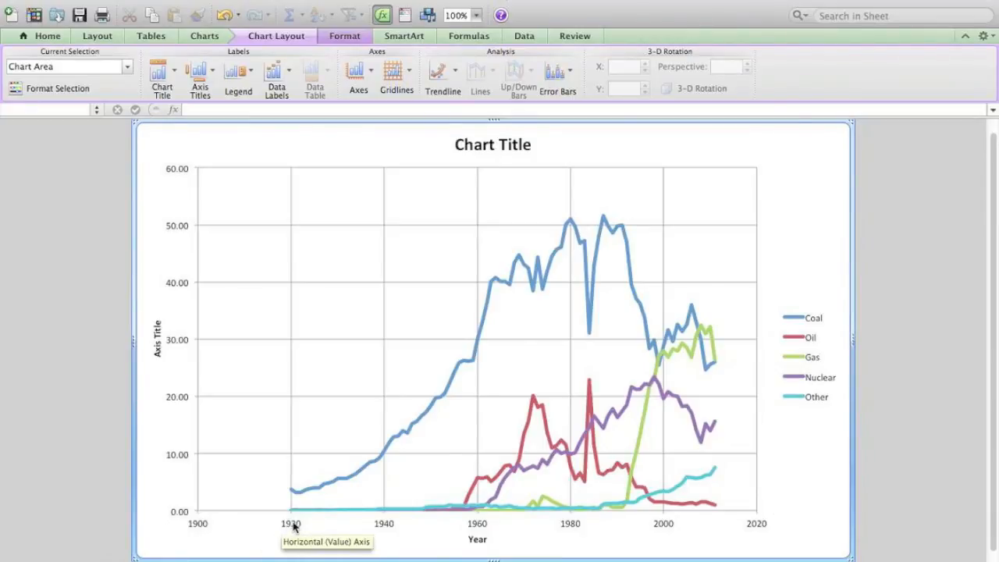
{"action": "mouse_move", "coordinate": [295, 519]}
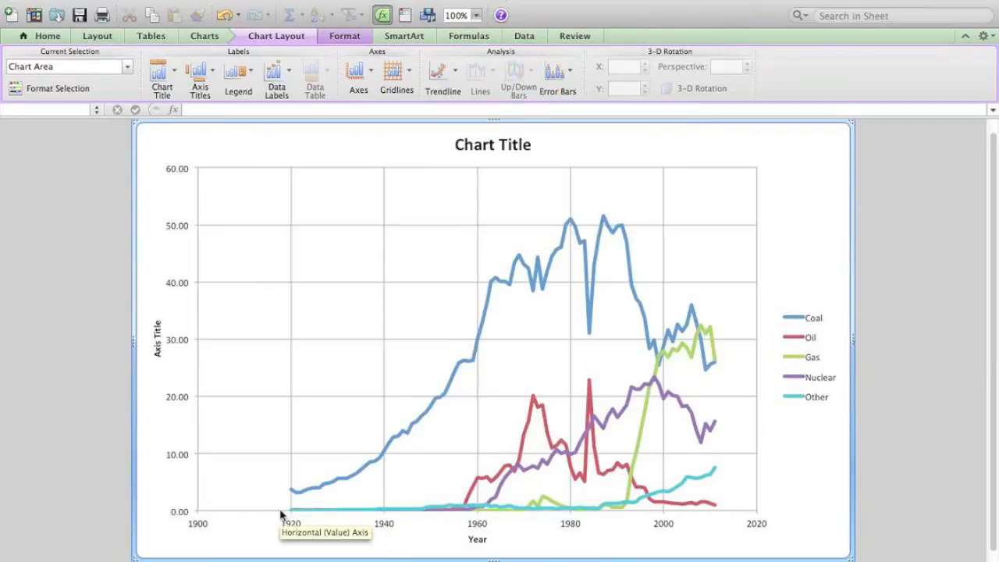
{"action": "mouse_move", "coordinate": [281, 503]}
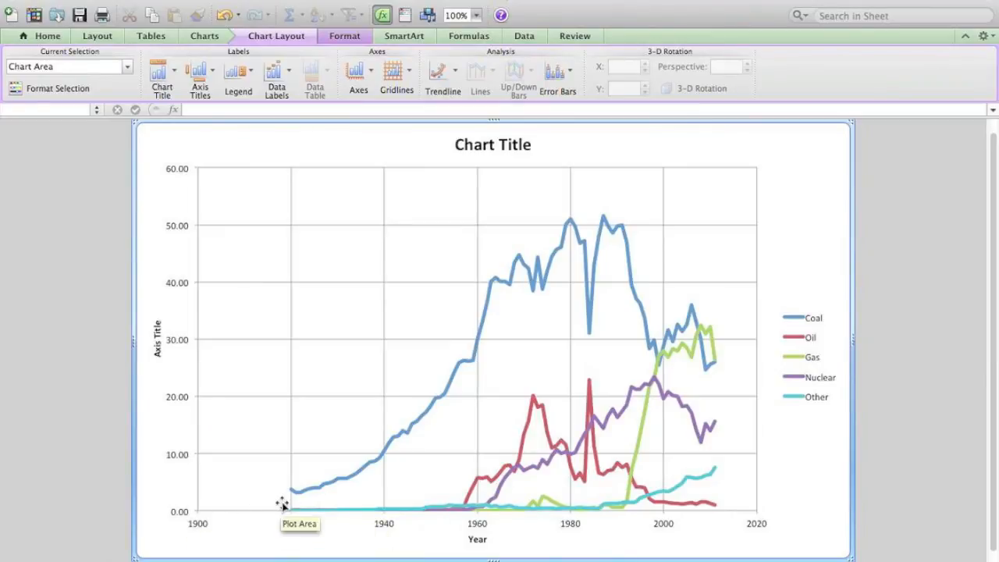
{"action": "mouse_move", "coordinate": [284, 459]}
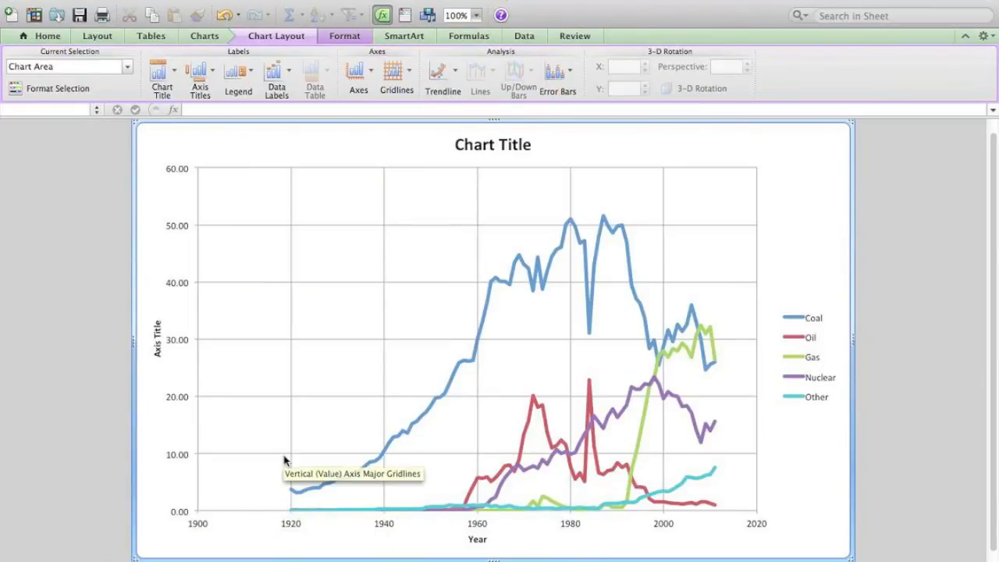
{"action": "mouse_move", "coordinate": [358, 74]}
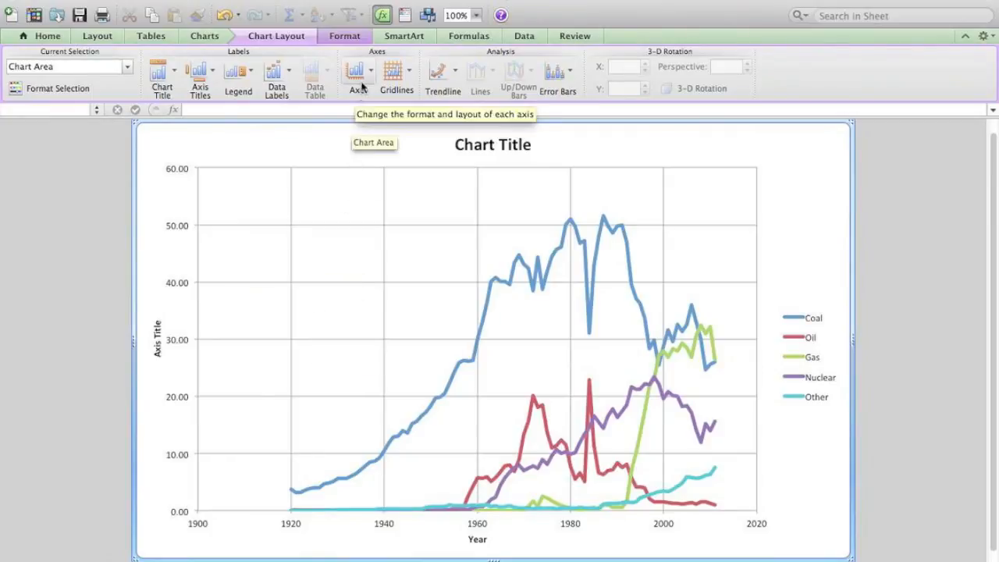
{"action": "left_click", "coordinate": [357, 74]}
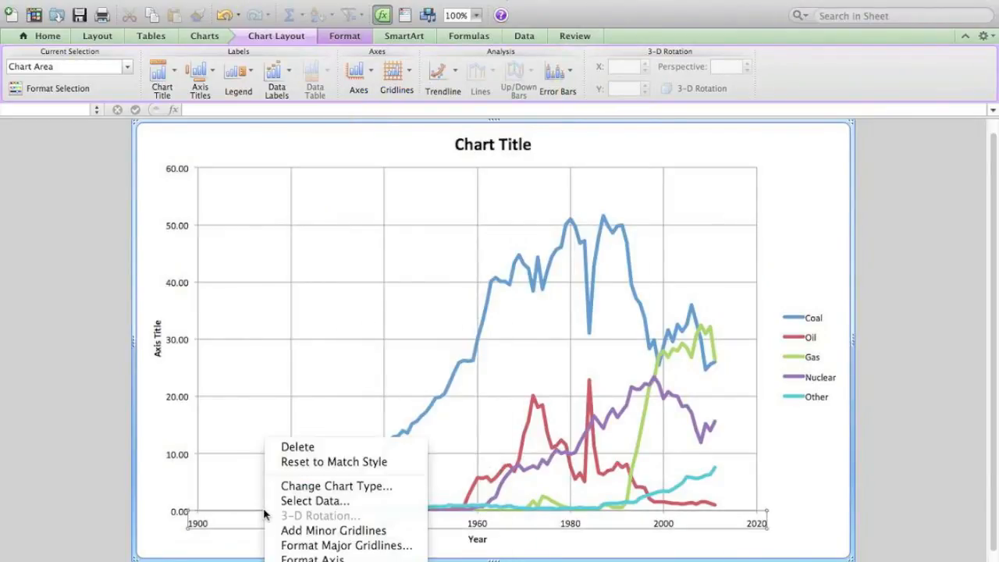
{"action": "mouse_move", "coordinate": [334, 461]}
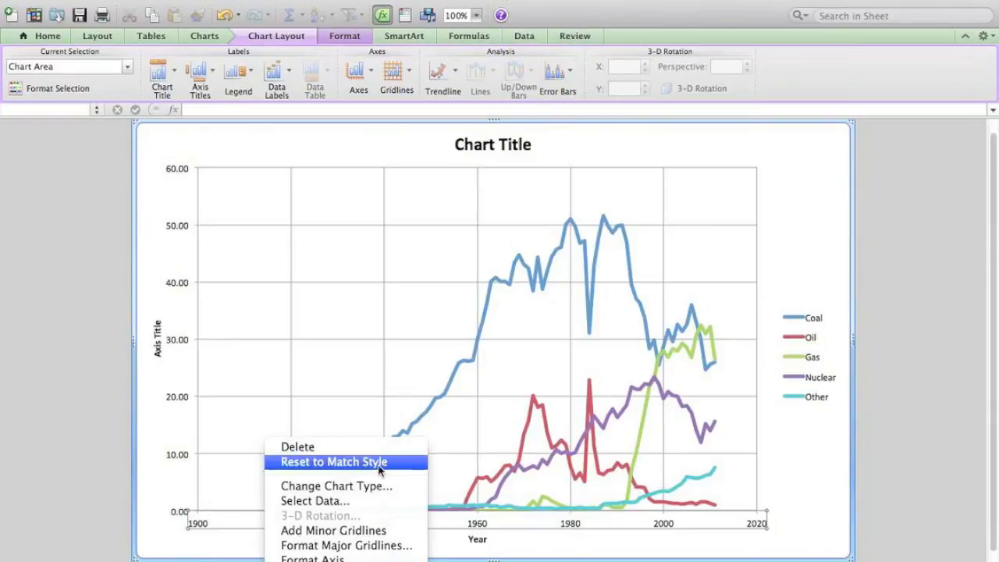
{"action": "mouse_move", "coordinate": [313, 557]}
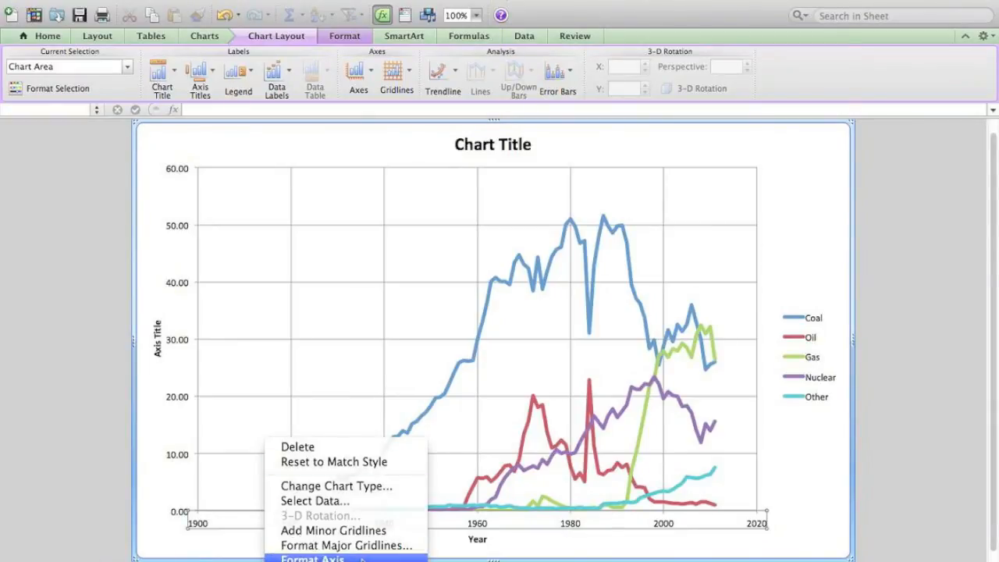
{"action": "left_click", "coordinate": [312, 558]}
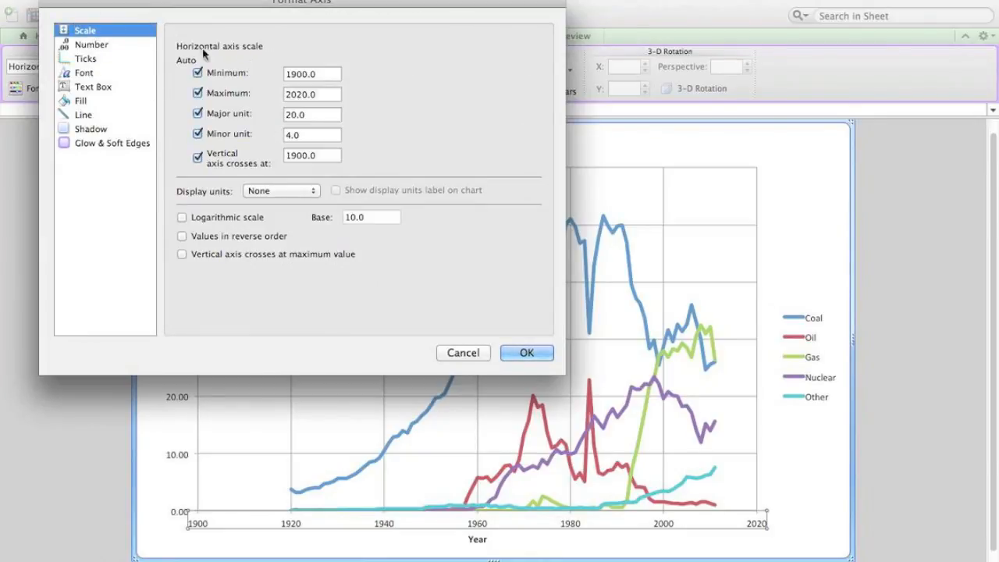
{"action": "mouse_move", "coordinate": [320, 5]}
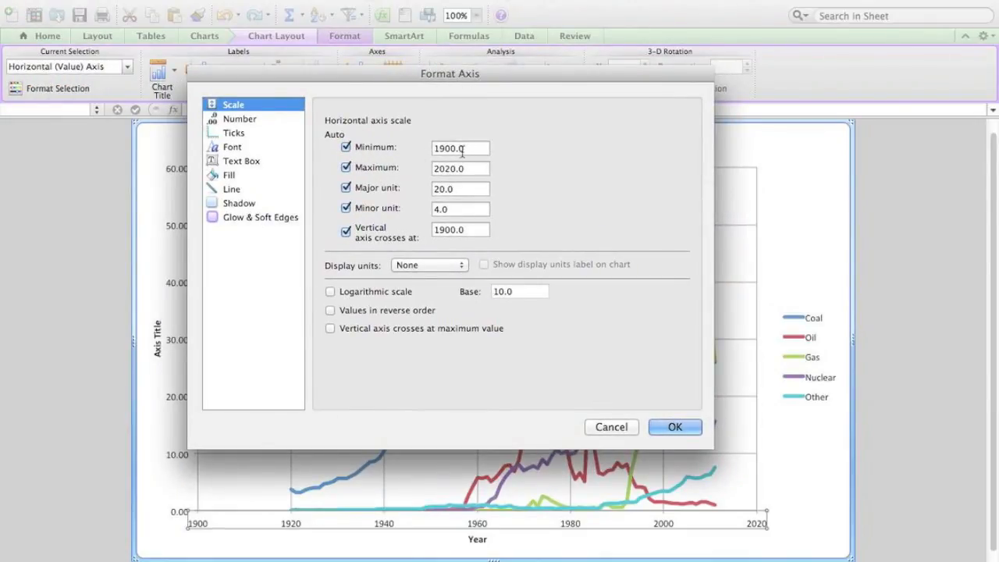
{"action": "left_click", "coordinate": [674, 427]}
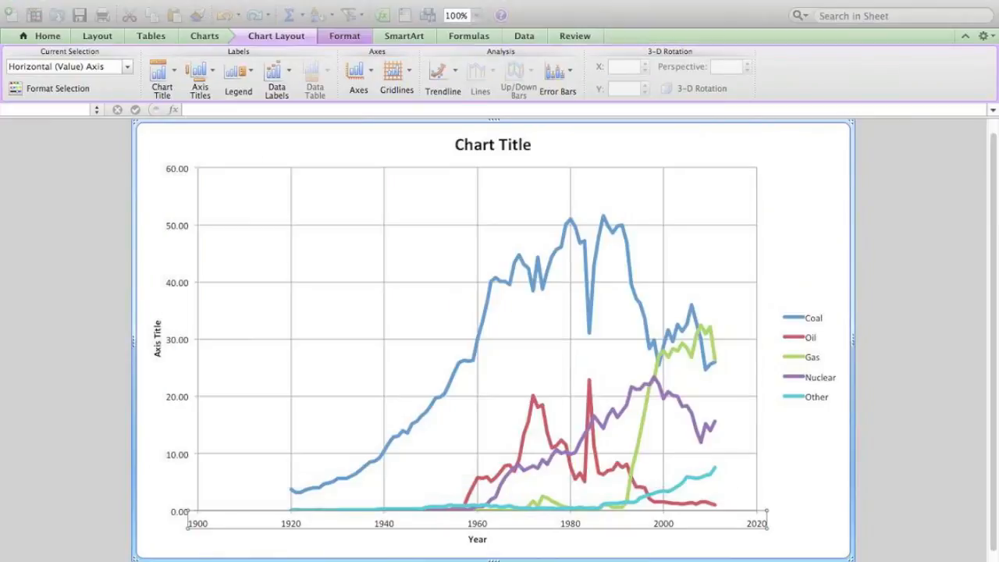
{"action": "mouse_move", "coordinate": [343, 463]}
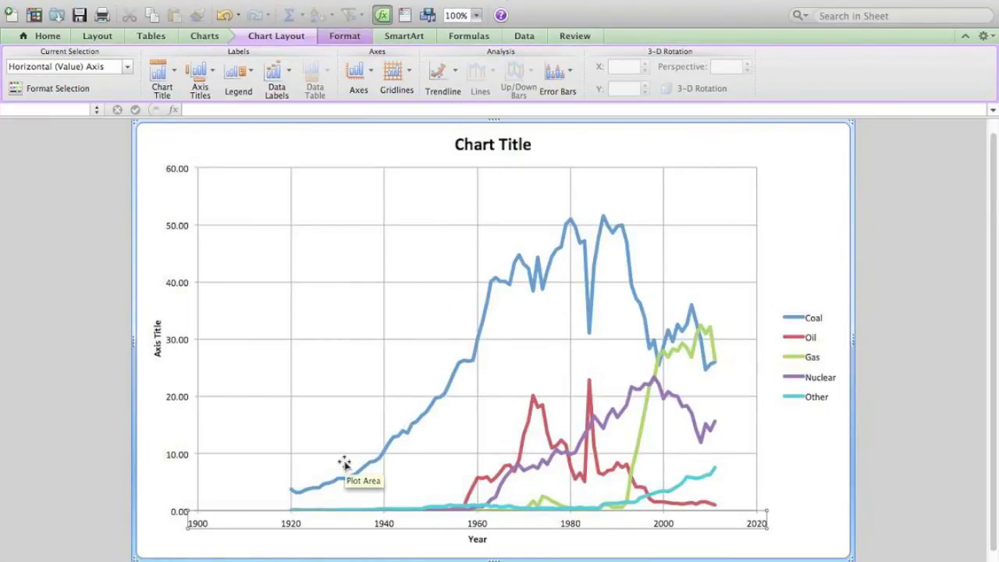
Step: Set the horizontal year axis minimum to 1920 in Axis Options
{"action": "left_click", "coordinate": [358, 70]}
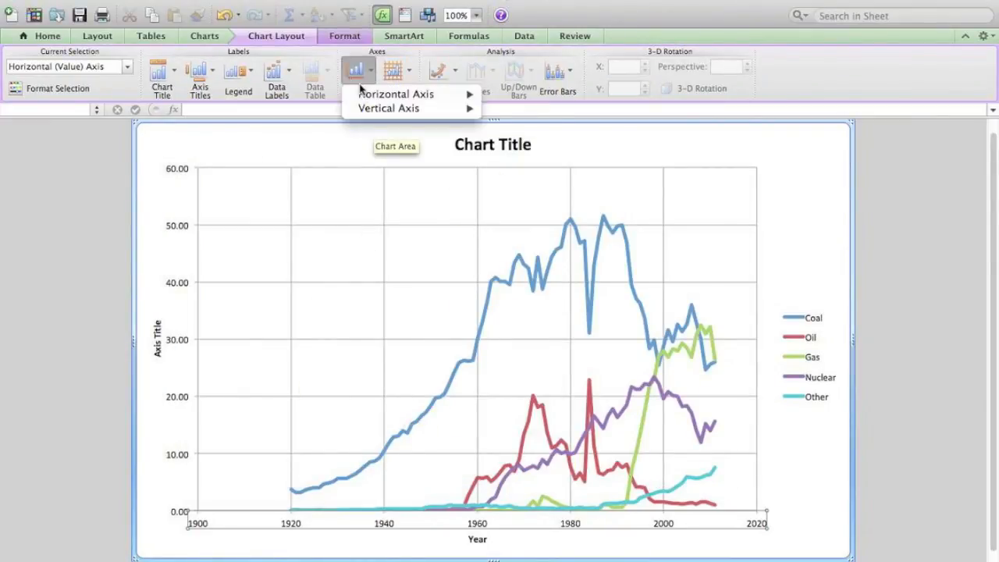
{"action": "left_click", "coordinate": [395, 93]}
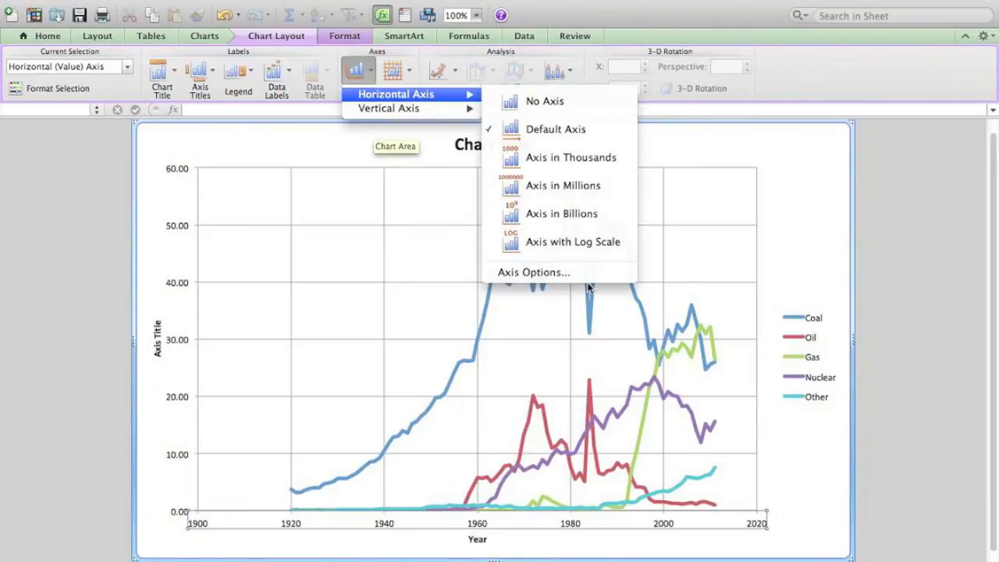
{"action": "left_click", "coordinate": [533, 271]}
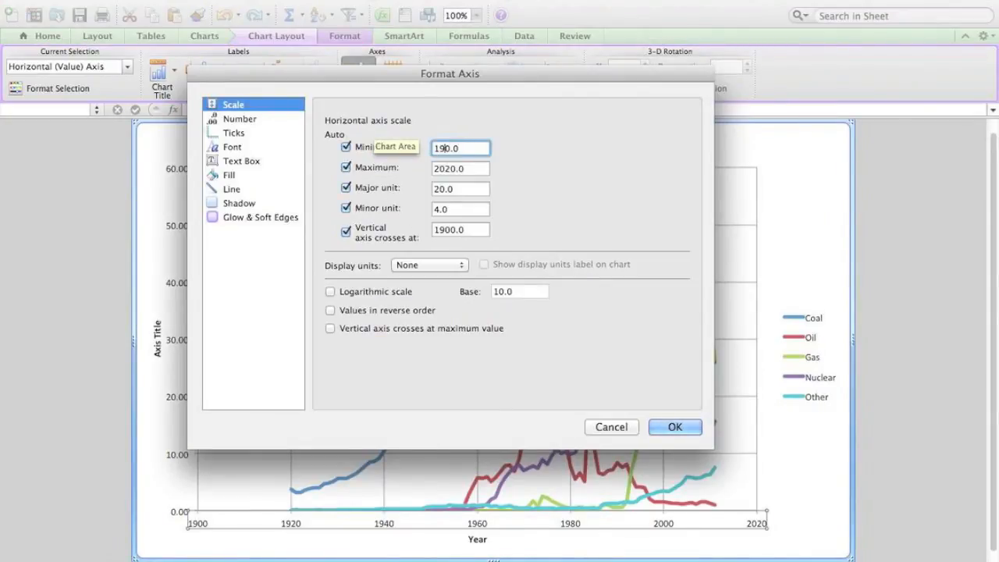
{"action": "left_click", "coordinate": [674, 427]}
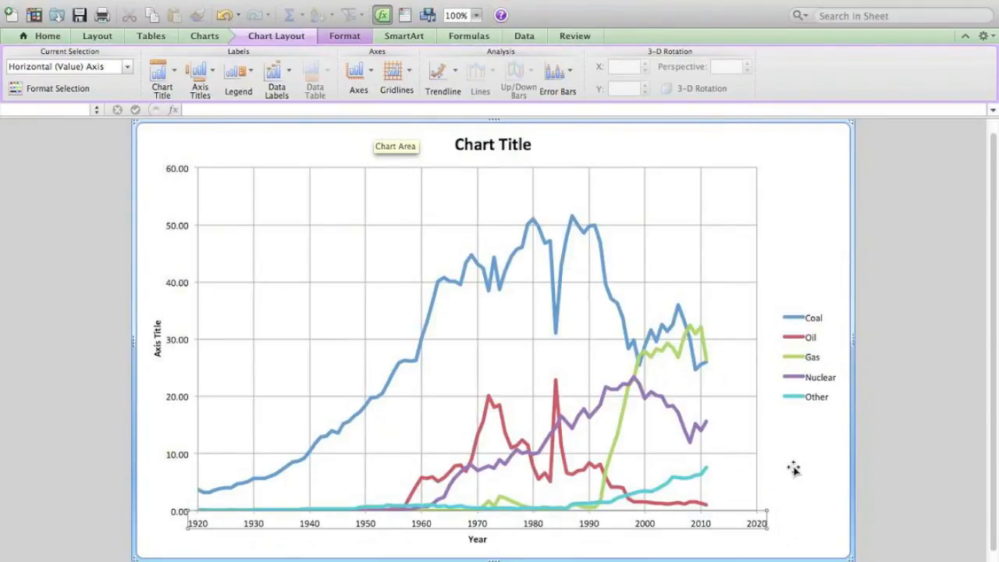
{"action": "mouse_move", "coordinate": [877, 33]}
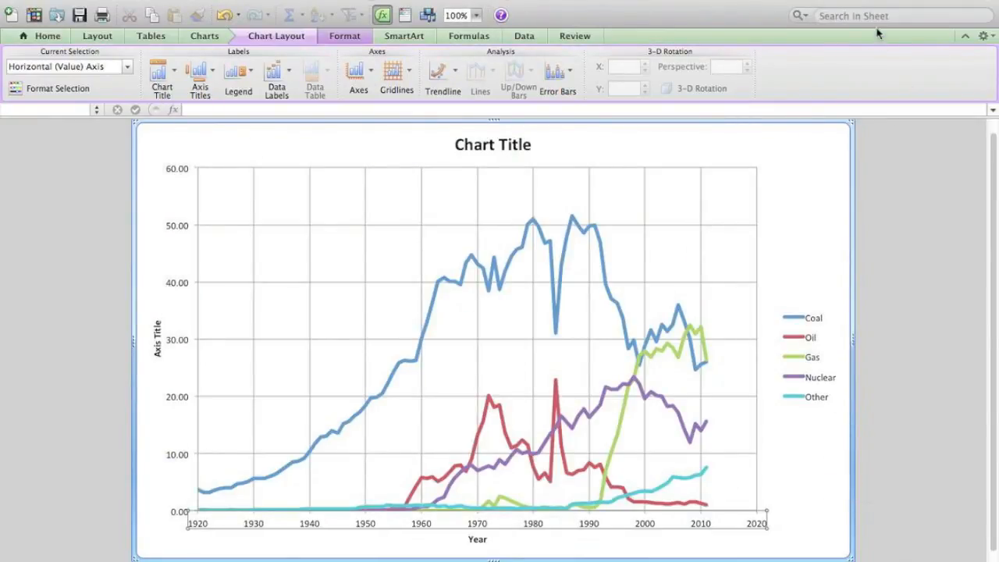